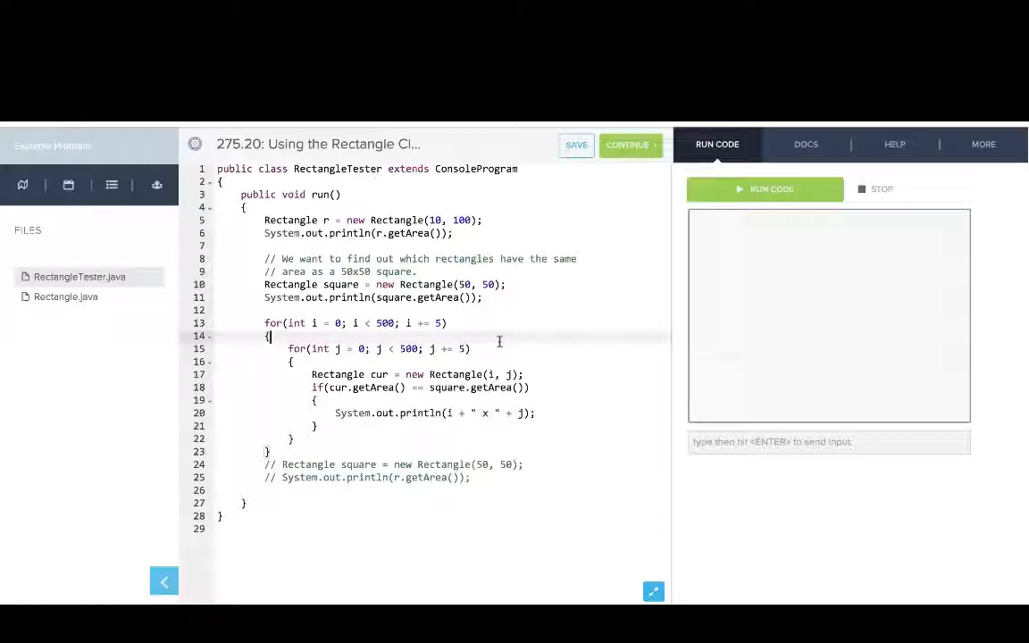
Check Rectangle.java, return to RectangleTester, and run the 50x50 equal-area rectangle search.
{"action": "left_click", "coordinate": [66, 297]}
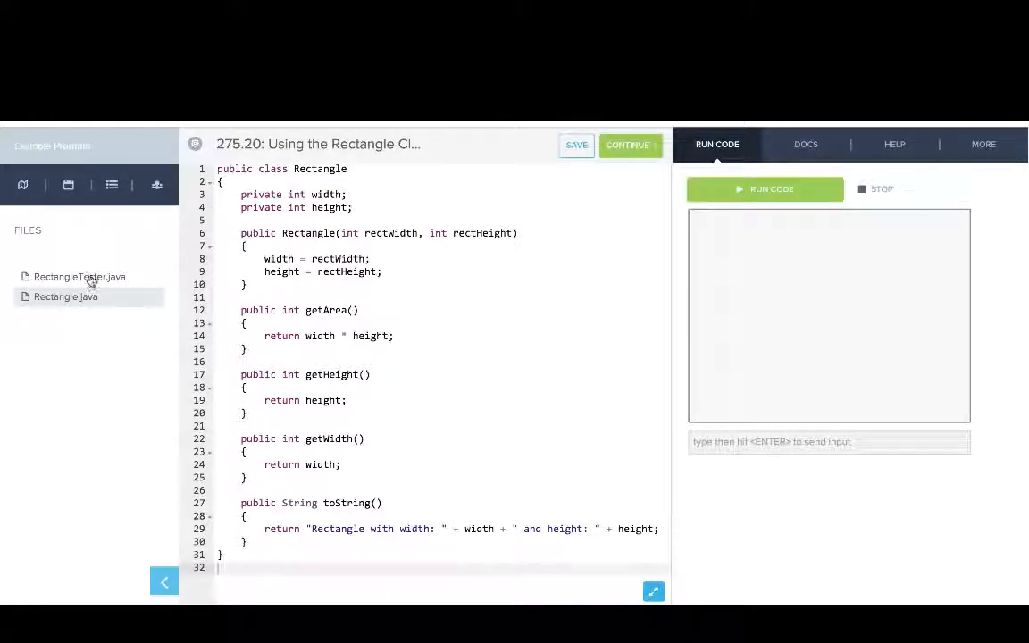
{"action": "left_click", "coordinate": [80, 277]}
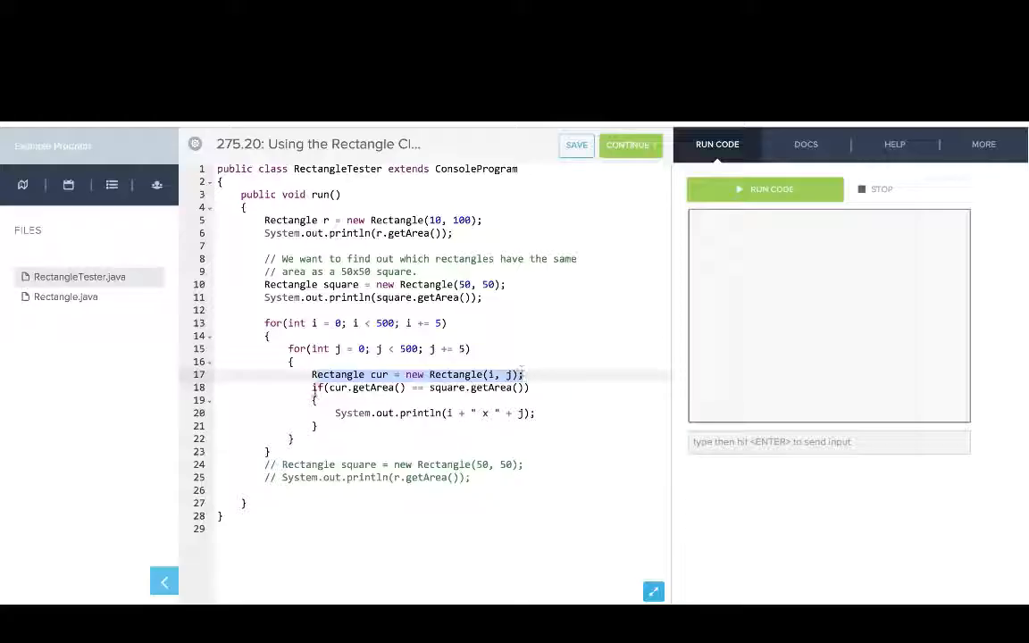
{"action": "left_click", "coordinate": [403, 387]}
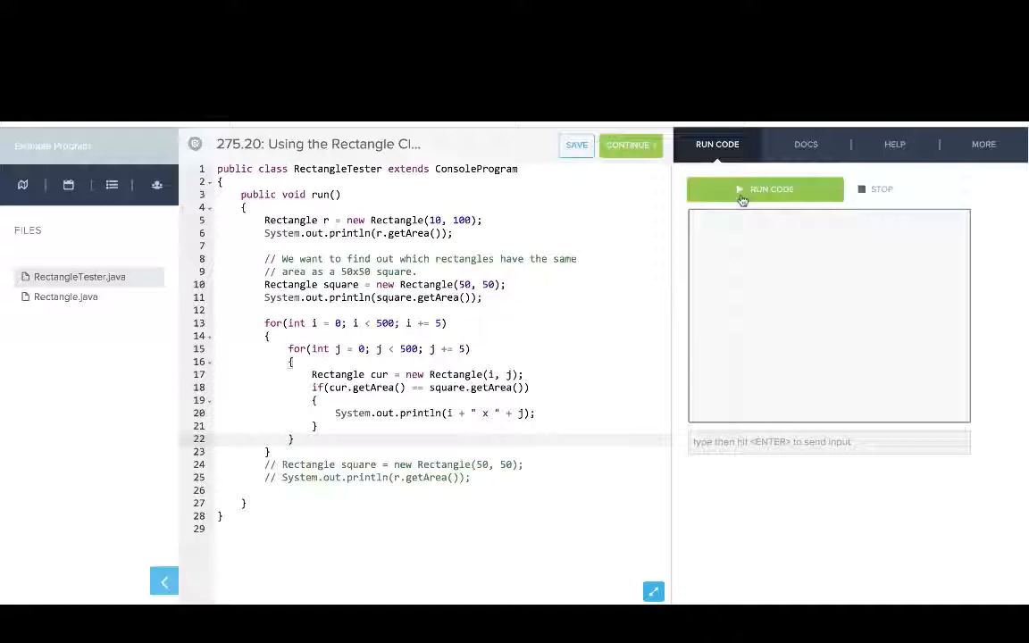
{"action": "left_click", "coordinate": [764, 189]}
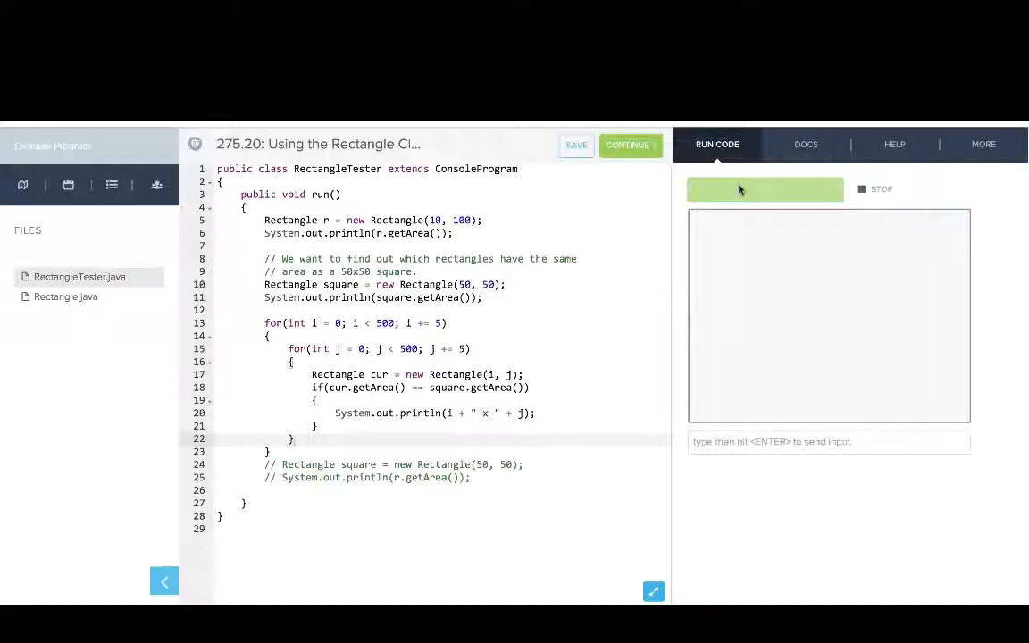
Review the 10 x 250 to 250 x 10 output and continue to exercise 275.21, Using the Randomizer Class.
{"action": "left_click", "coordinate": [765, 189]}
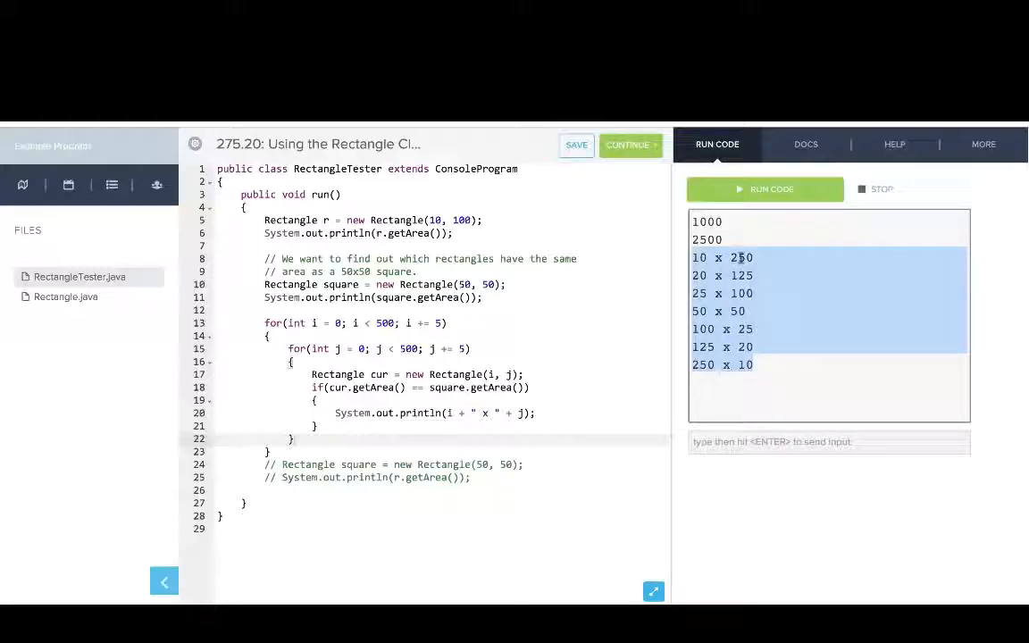
{"action": "mouse_move", "coordinate": [760, 278]}
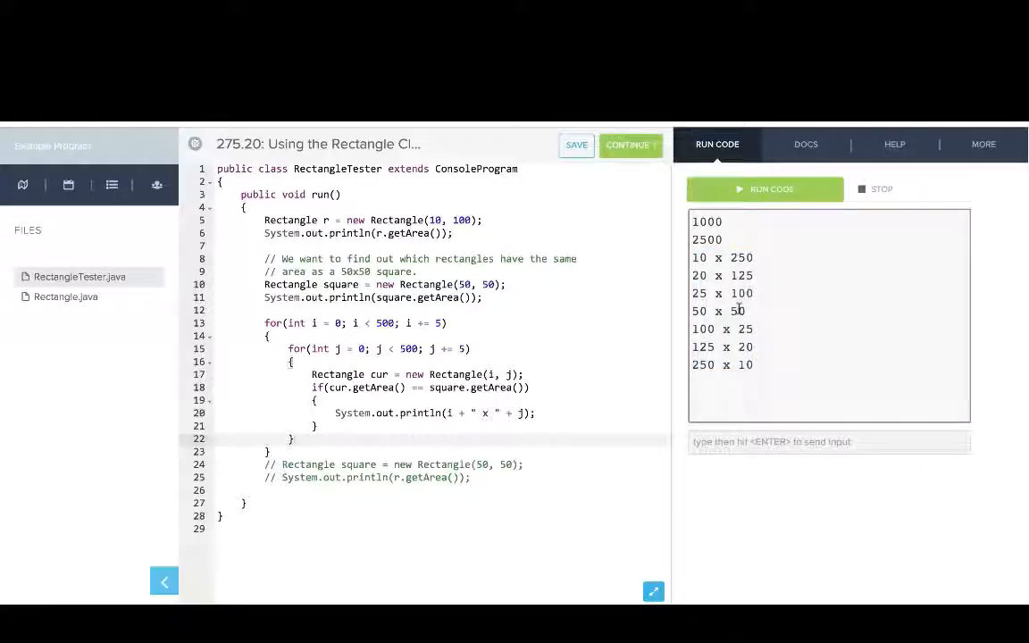
{"action": "left_click", "coordinate": [631, 143]}
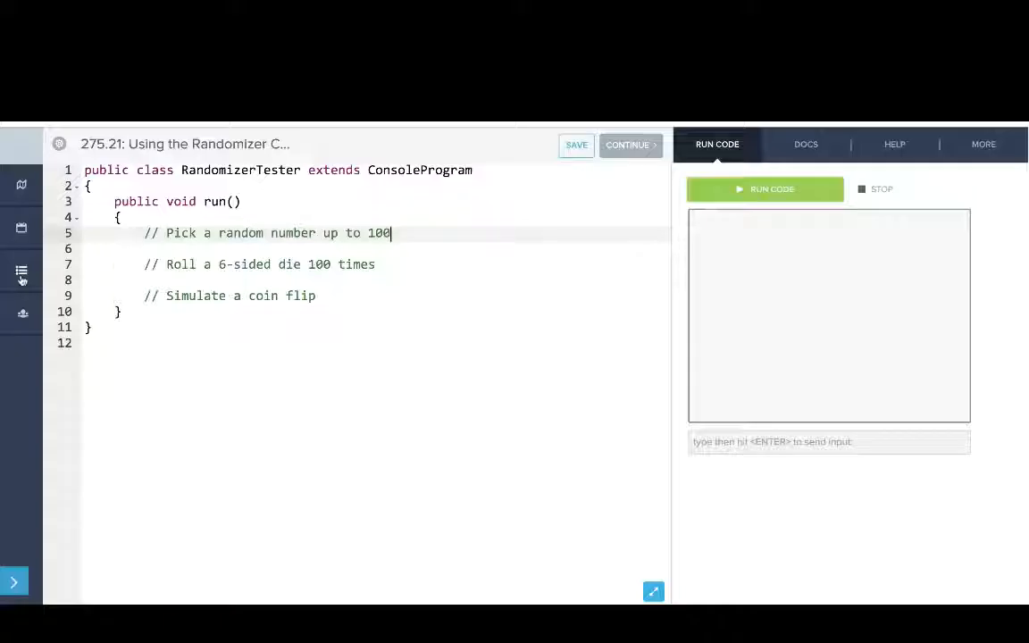
{"action": "left_click", "coordinate": [22, 270]}
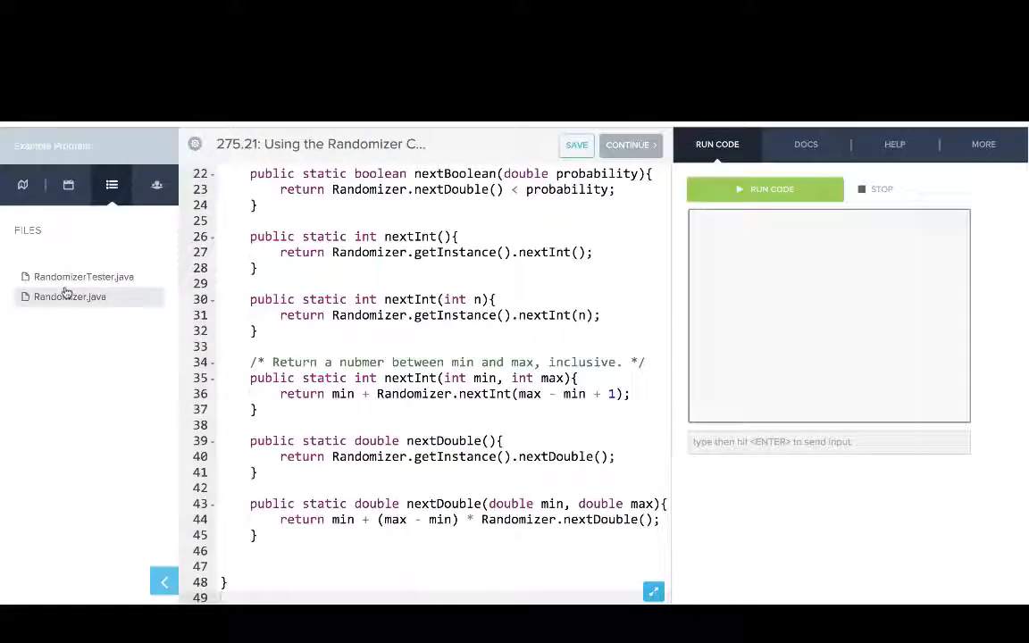
{"action": "left_click", "coordinate": [83, 276]}
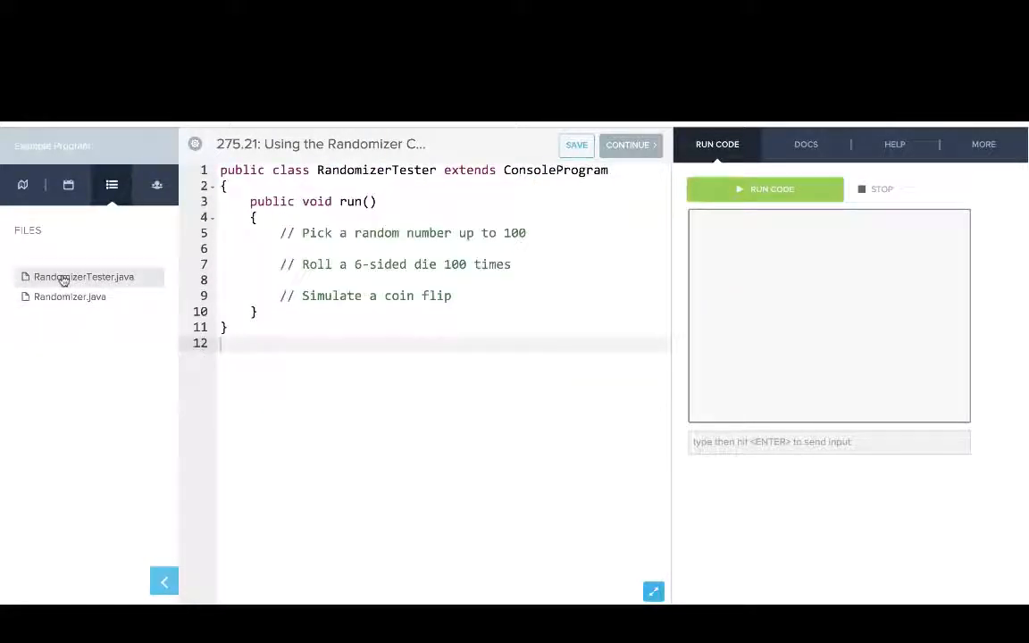
{"action": "left_click", "coordinate": [70, 297]}
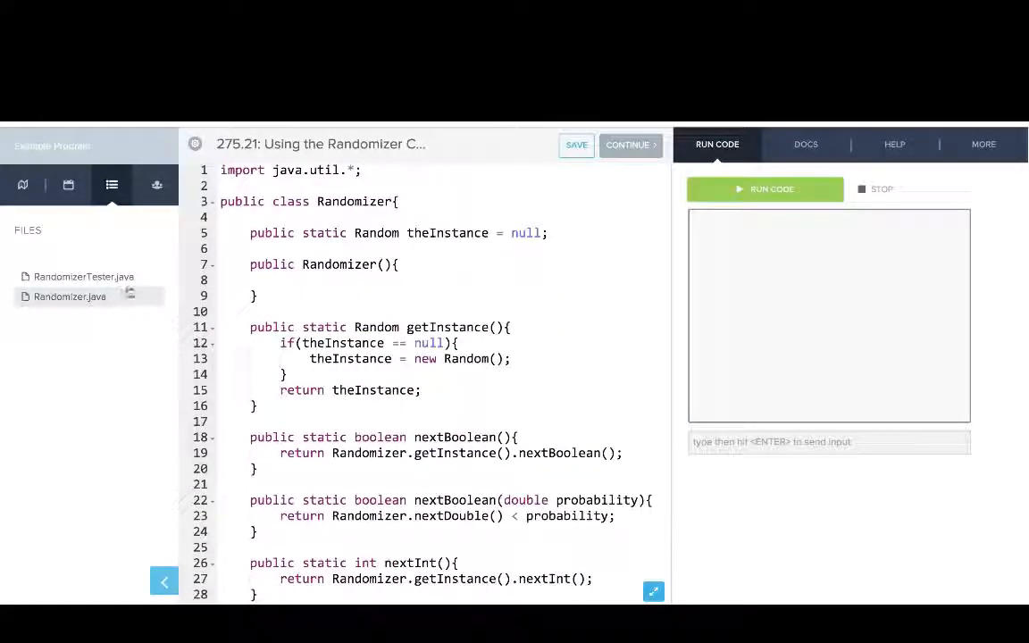
{"action": "left_click", "coordinate": [83, 276]}
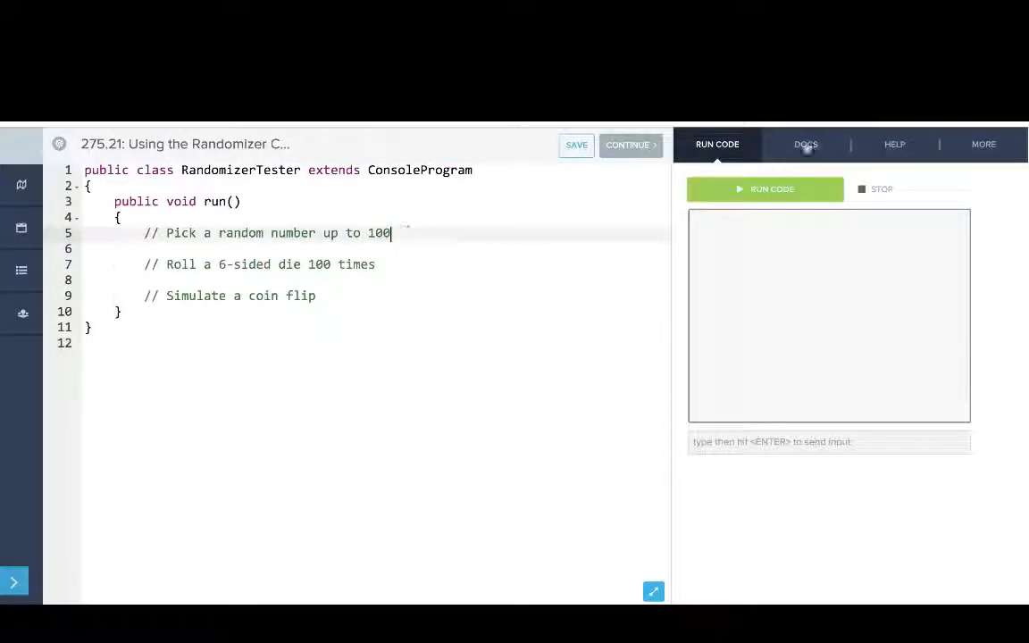
{"action": "left_click", "coordinate": [805, 144]}
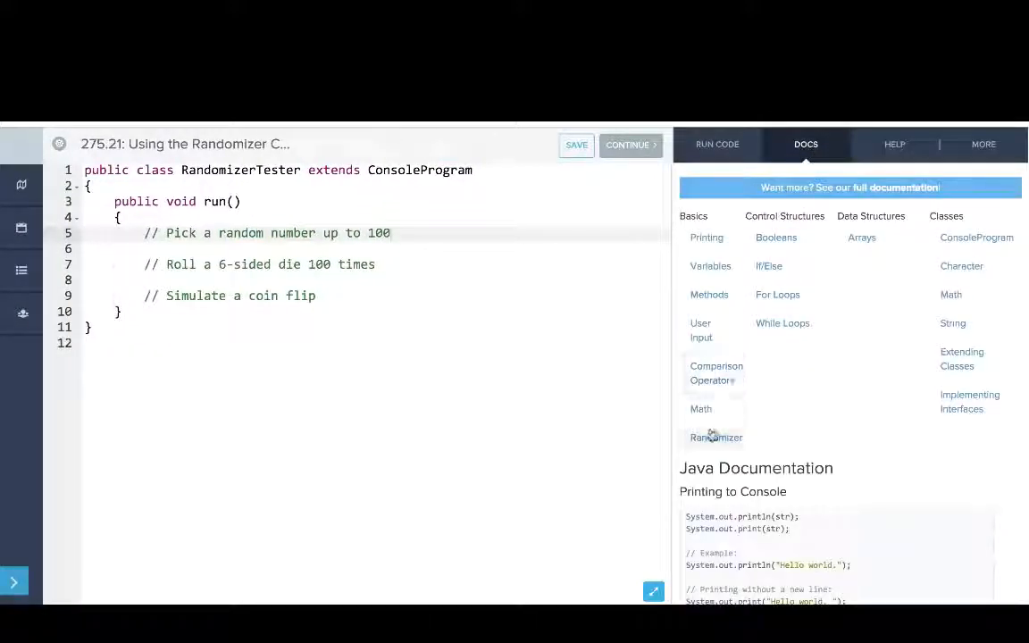
{"action": "left_click", "coordinate": [717, 437]}
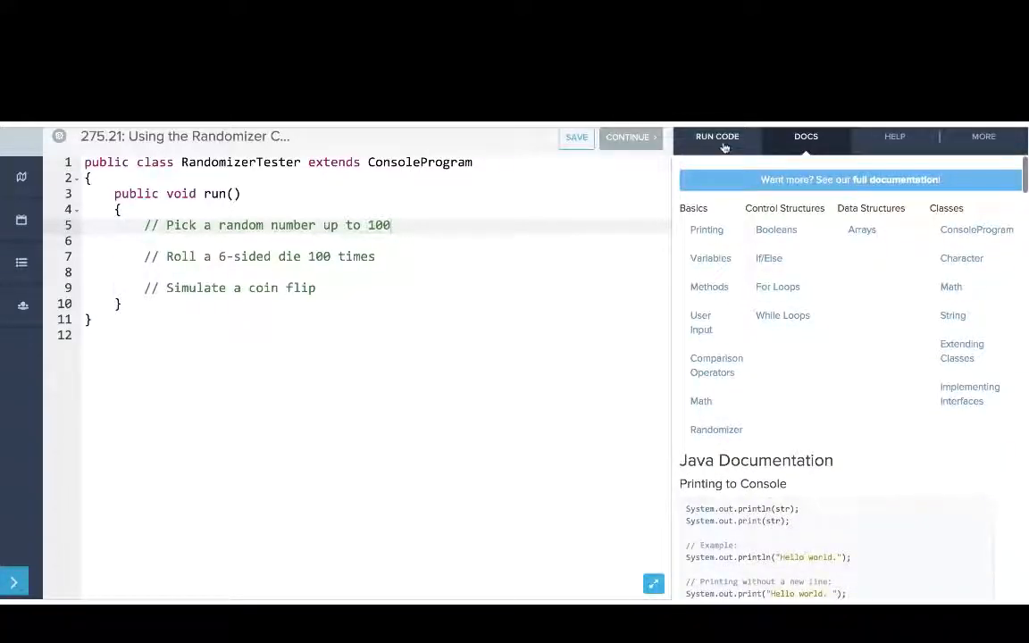
{"action": "left_click", "coordinate": [718, 136]}
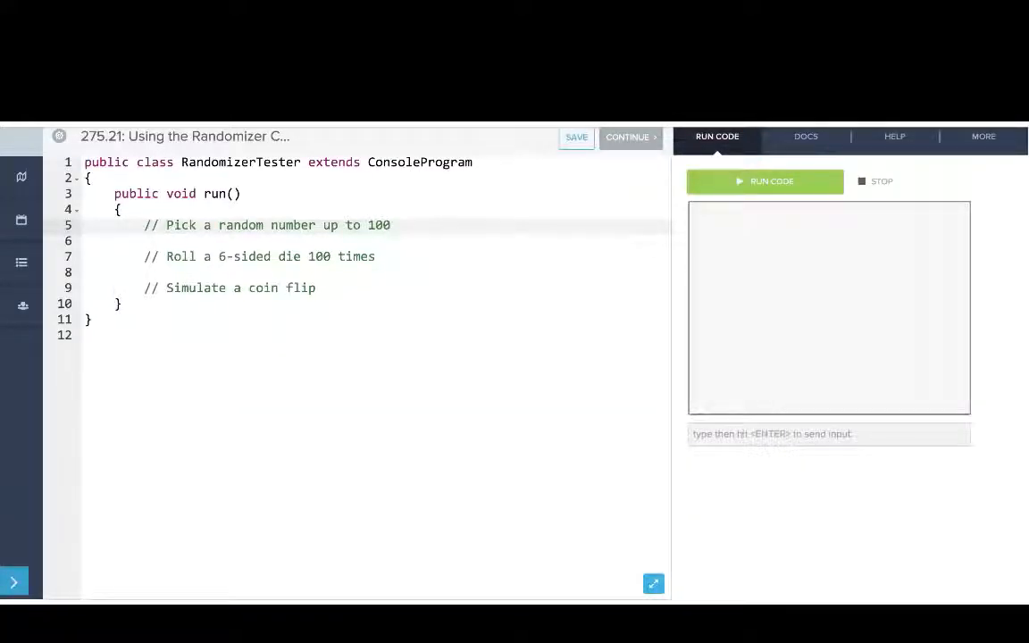
{"action": "key", "text": "enter"}
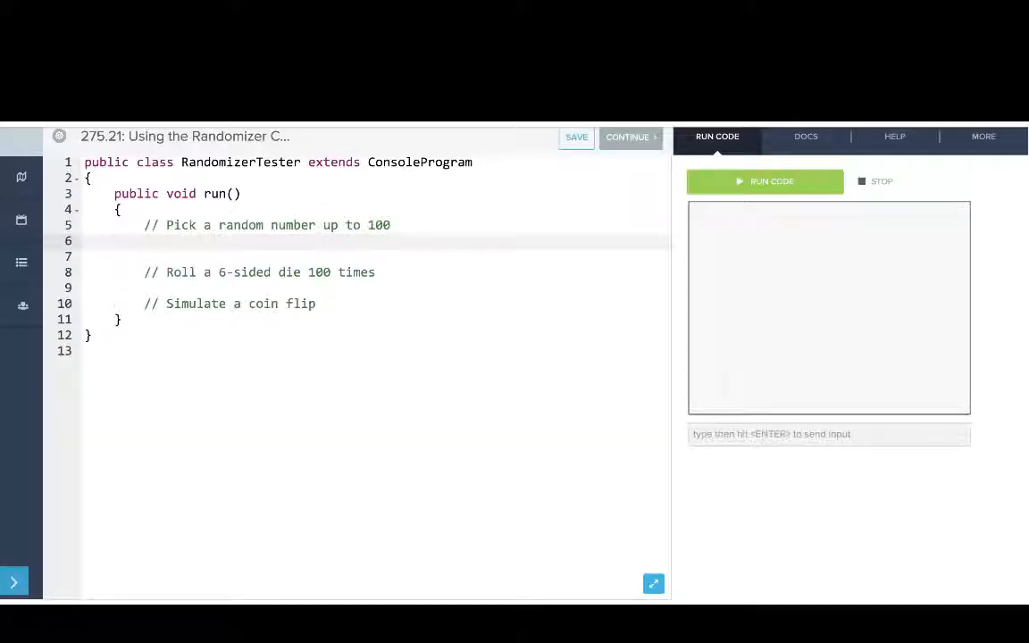
Store Randomizer.nextInt(100) in num, print it, and run, getting 3.
{"action": "type", "text": "int num ="}
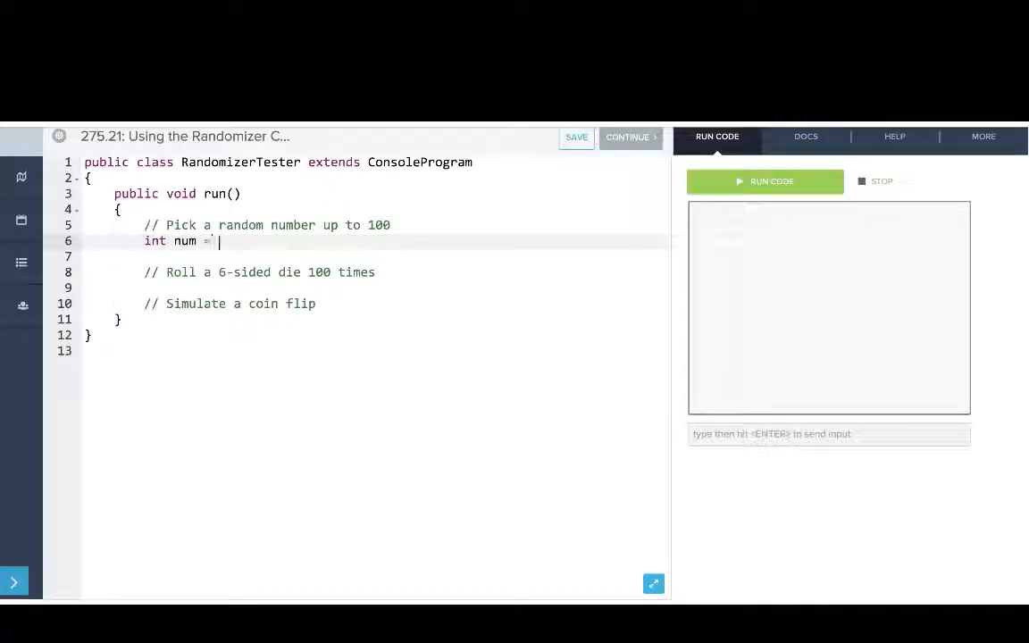
{"action": "type", "text": "Randomizer.next"}
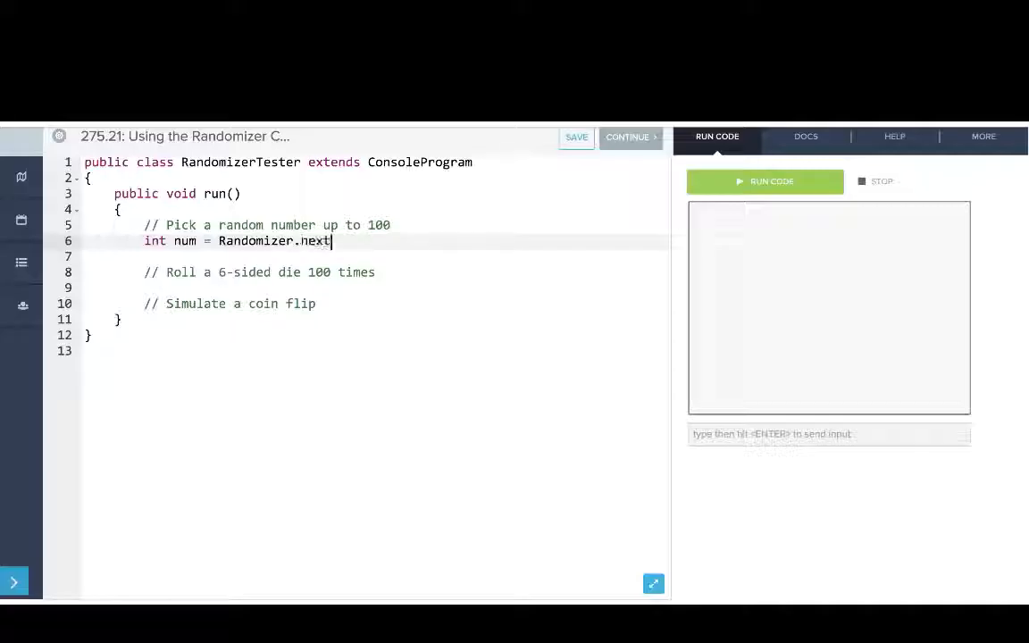
{"action": "type", "text": "Int(100:"}
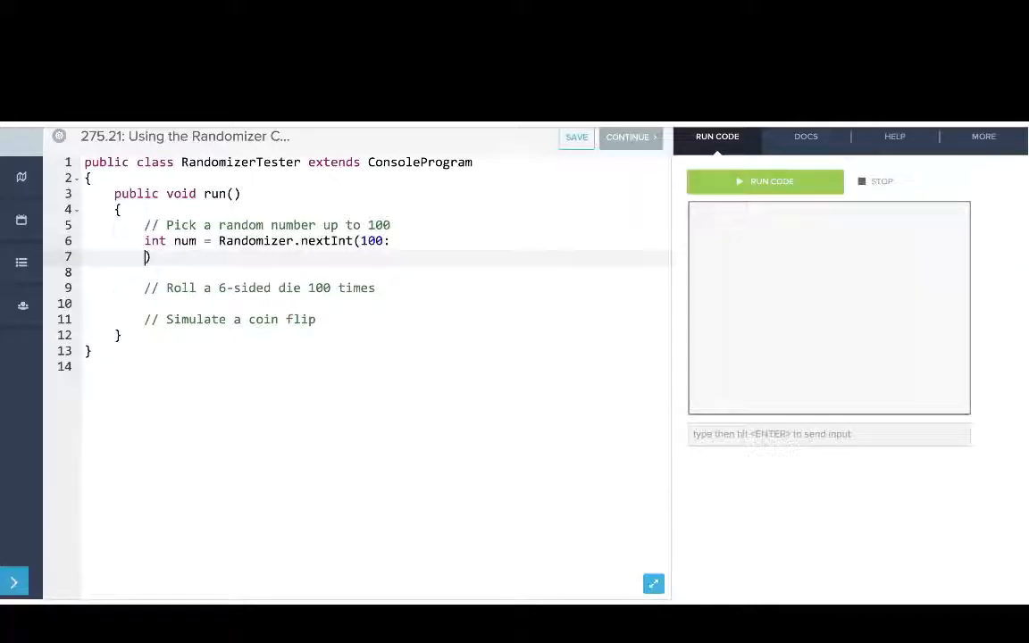
{"action": "key", "text": "Backspace"}
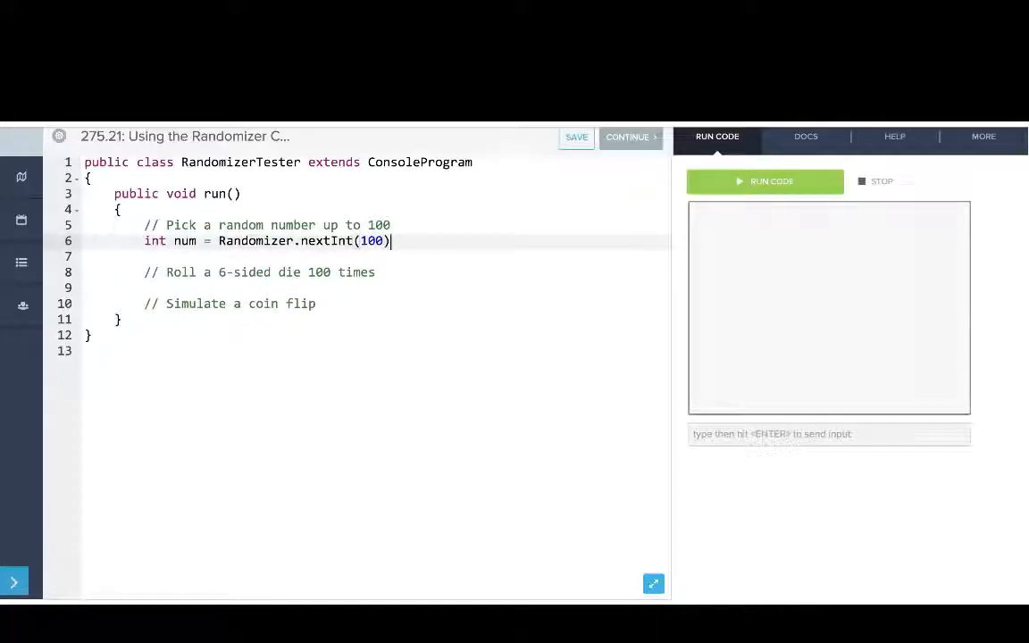
{"action": "type", "text": ";"}
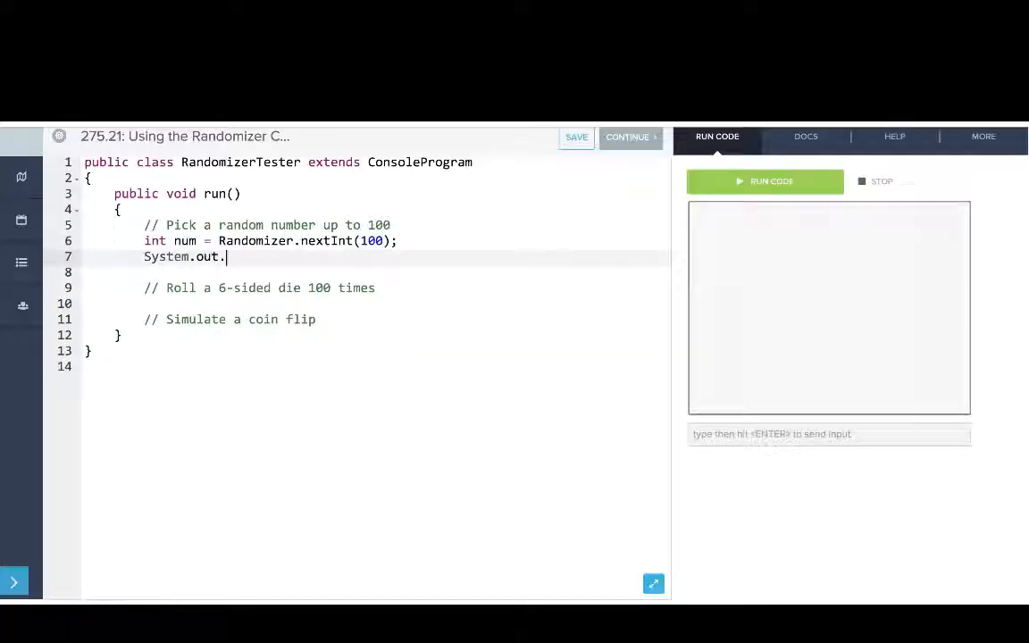
{"action": "type", "text": "println(num);"}
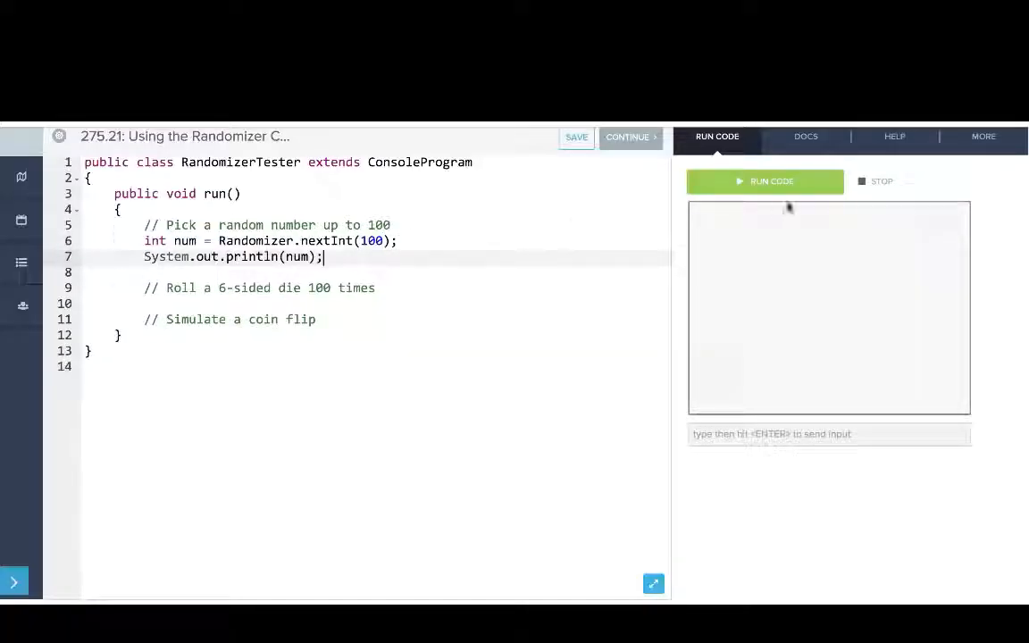
{"action": "left_click", "coordinate": [765, 180]}
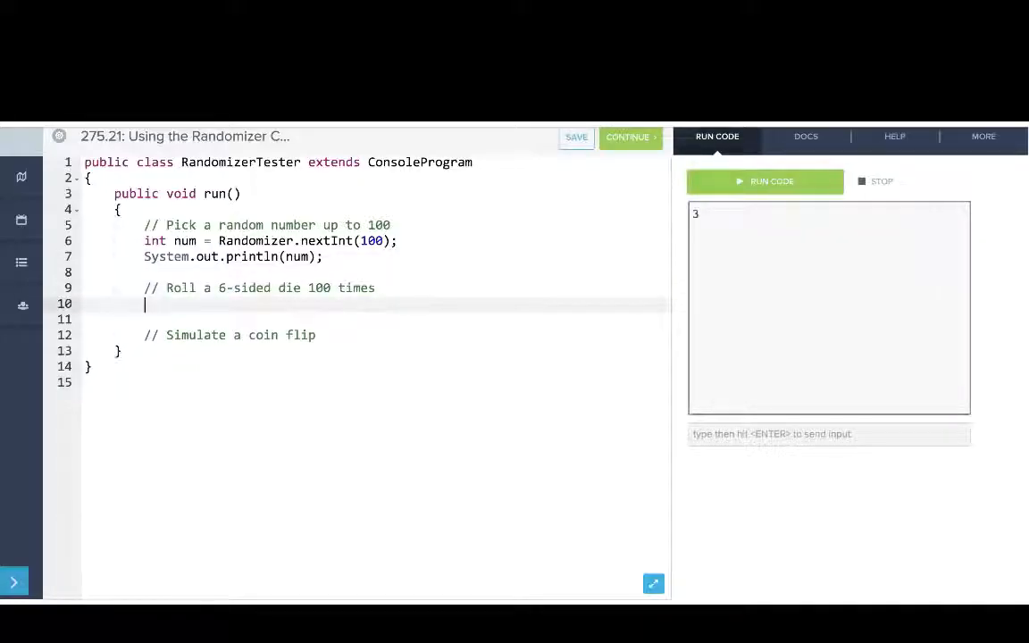
Add a 100-iteration for loop printing Randomizer.nextInt(1, 6) and run to see the rolls.
{"action": "left_click", "coordinate": [764, 182]}
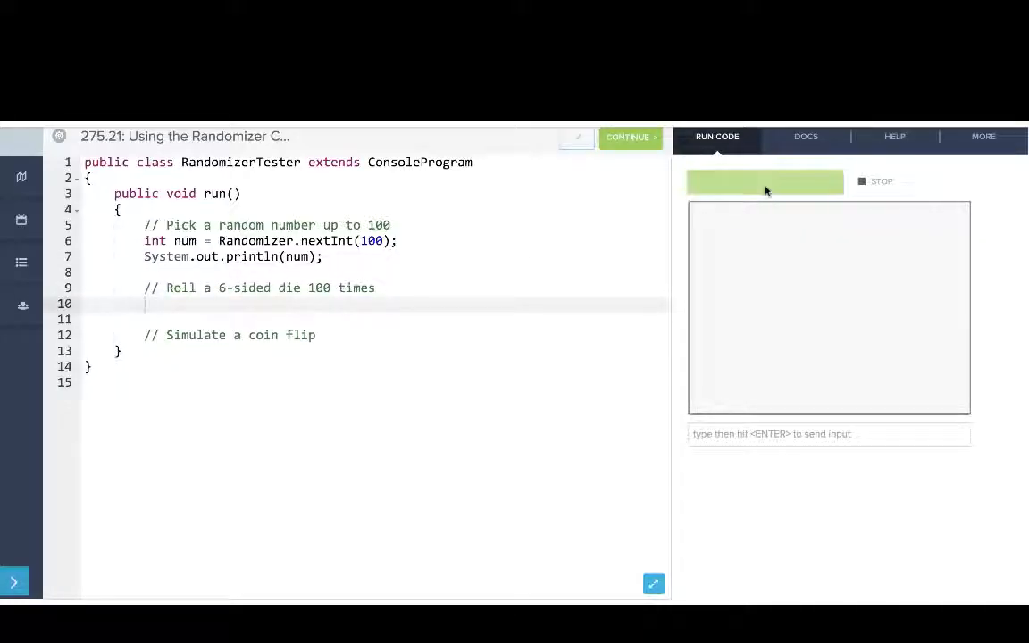
{"action": "left_click", "coordinate": [764, 182]}
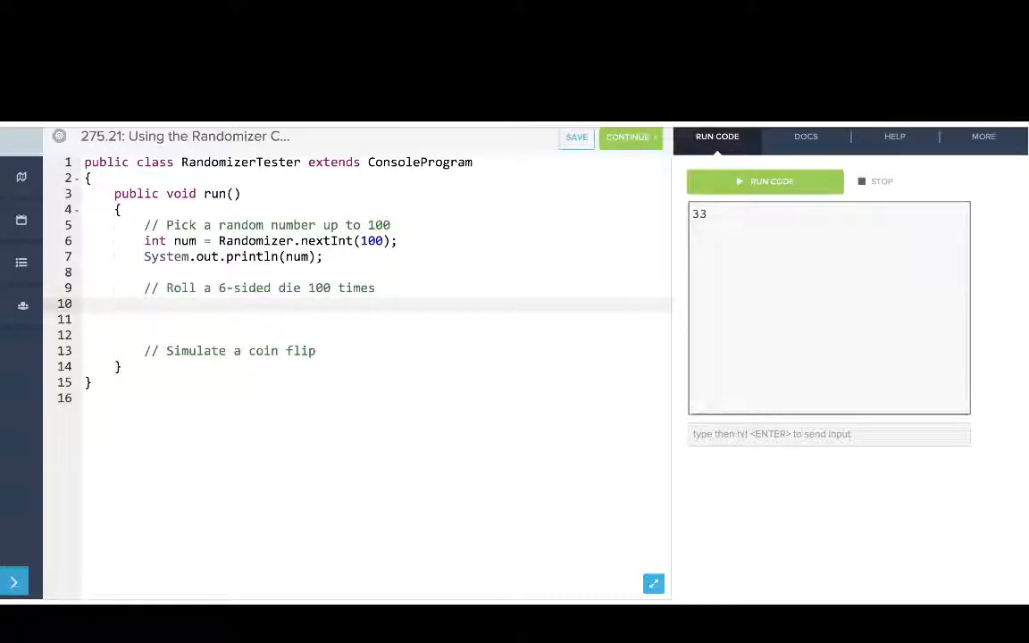
{"action": "type", "text": "for(int i = 0; i < 100; i++"}
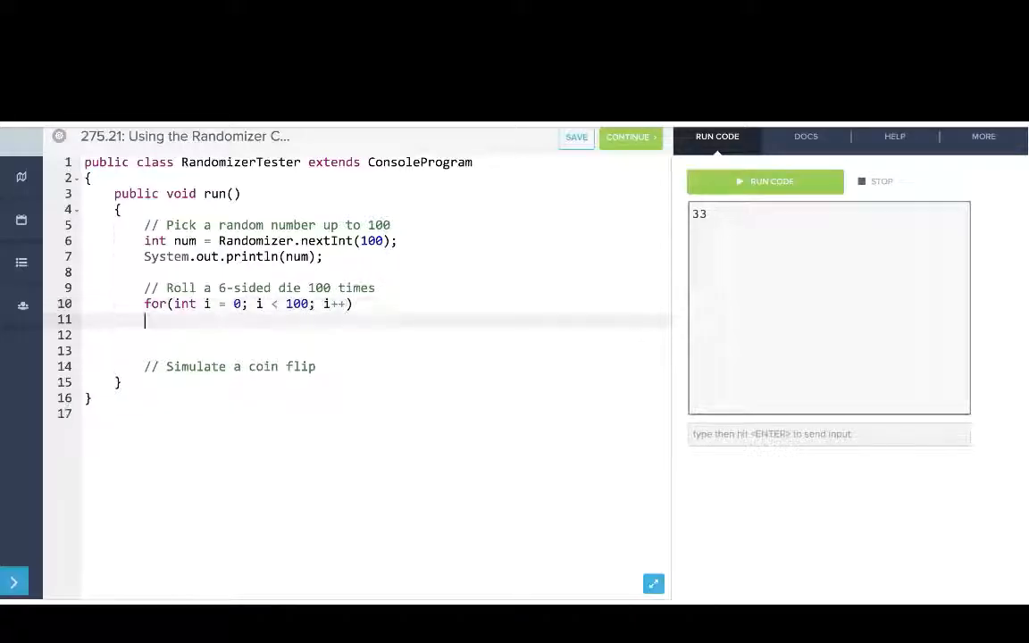
{"action": "type", "text": "{"}
{"action": "left_click", "coordinate": [375, 335]}
{"action": "type", "text": "int roll ="}
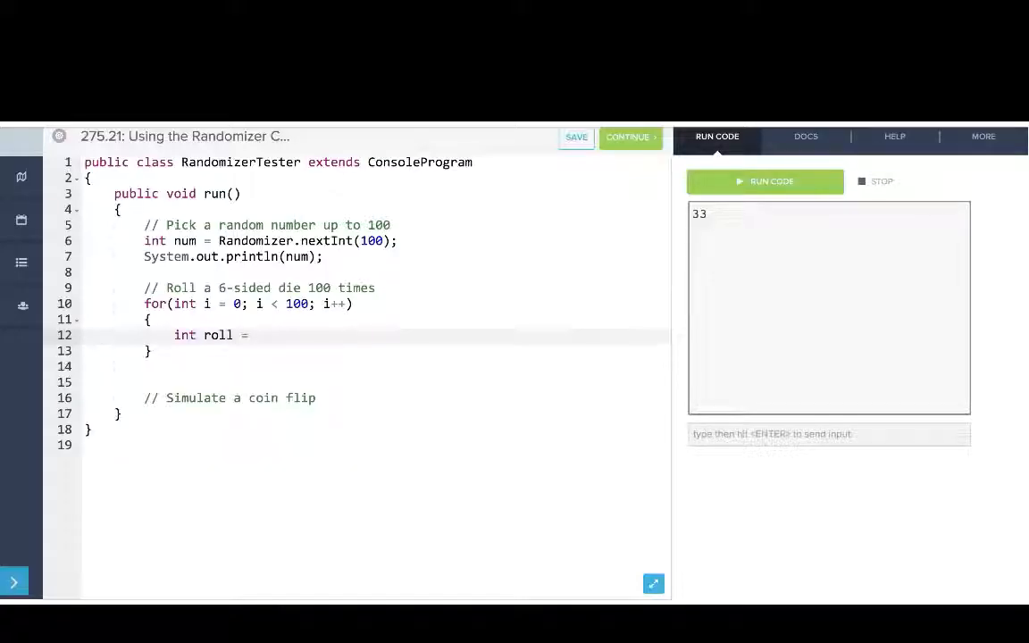
{"action": "type", "text": "Randomizer.nextInt()"}
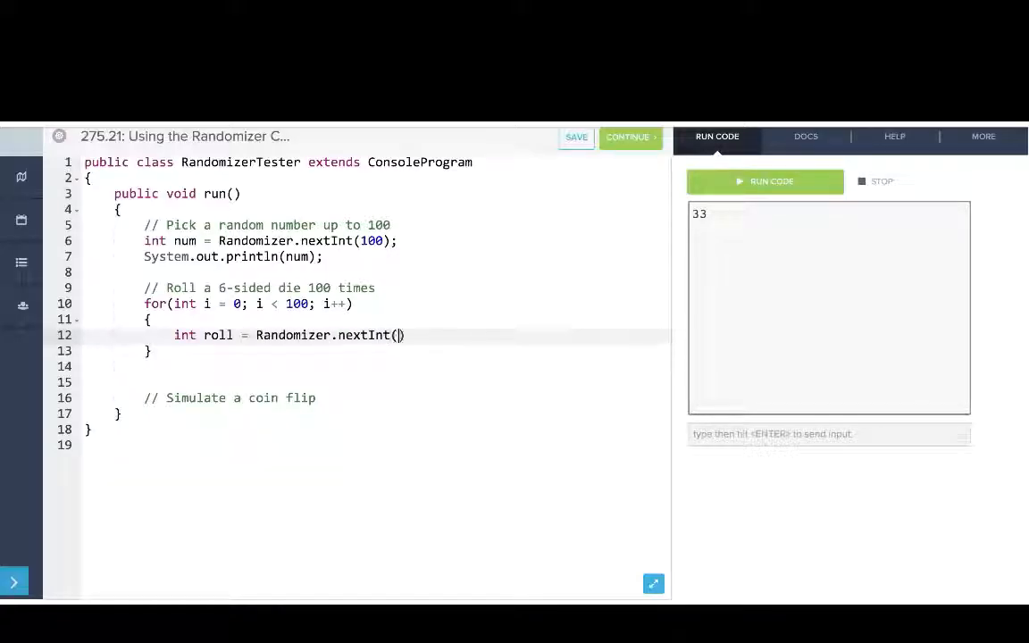
{"action": "type", "text": "1, 6"}
{"action": "type", "text": "System.out.println(roll);"}
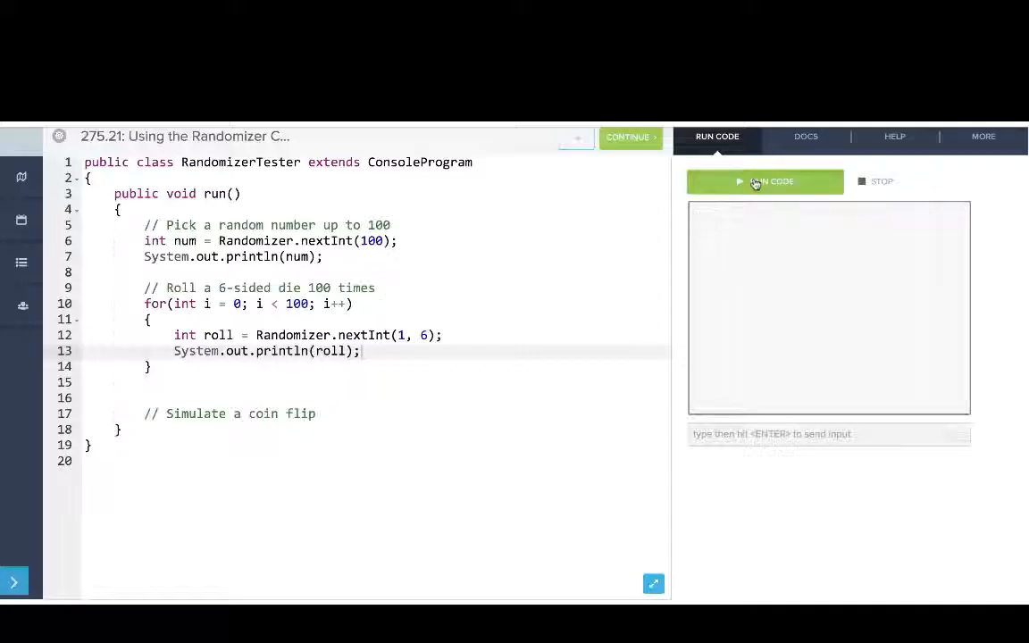
{"action": "left_click", "coordinate": [765, 181]}
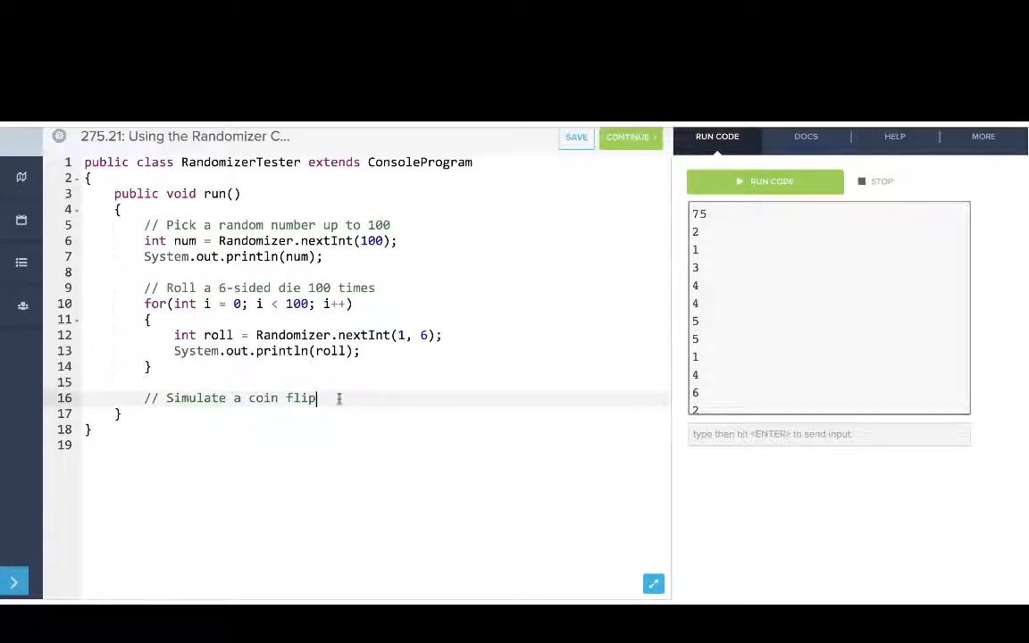
Add if(Randomizer.nextBoolean()) printing "Heads!", else "Tails!", and run it, getting Tails!
{"action": "key", "text": "enter"}
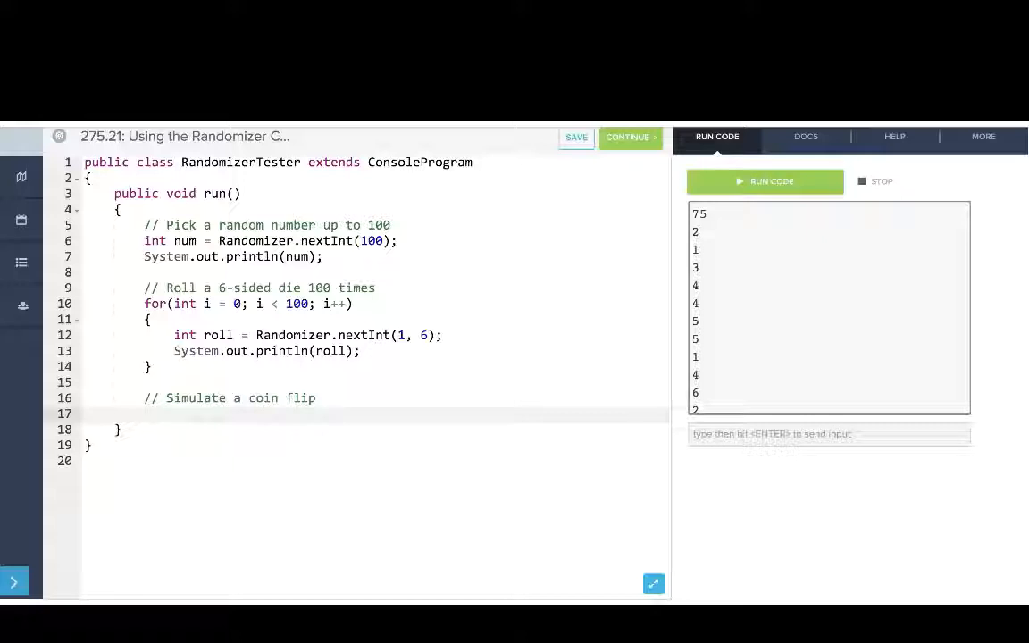
{"action": "type", "text": "if(Random)"}
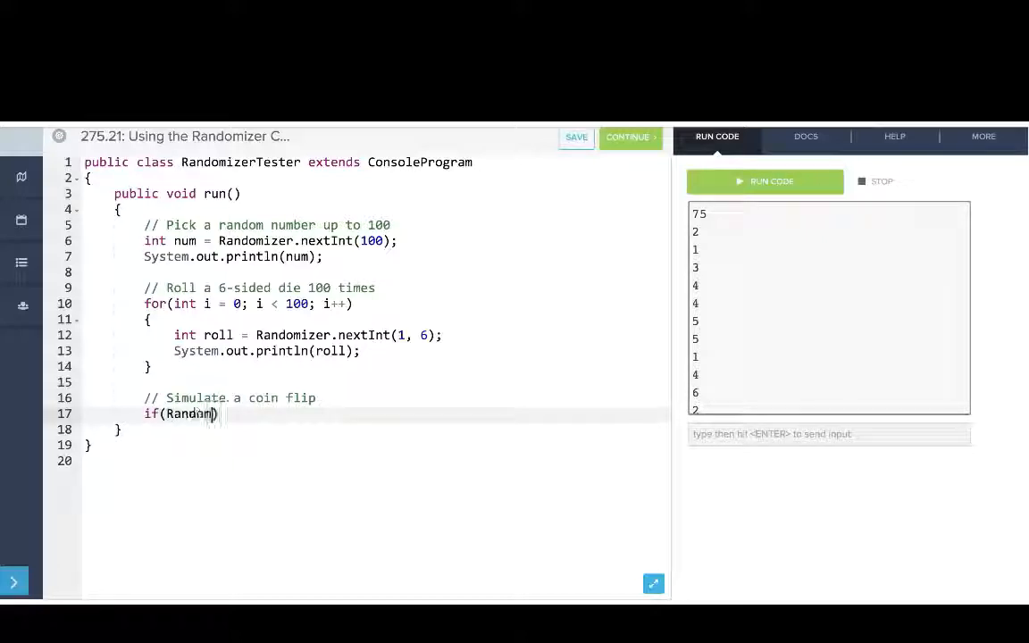
{"action": "type", "text": "izer.nextBoolean()"}
{"action": "type", "text": "System."}
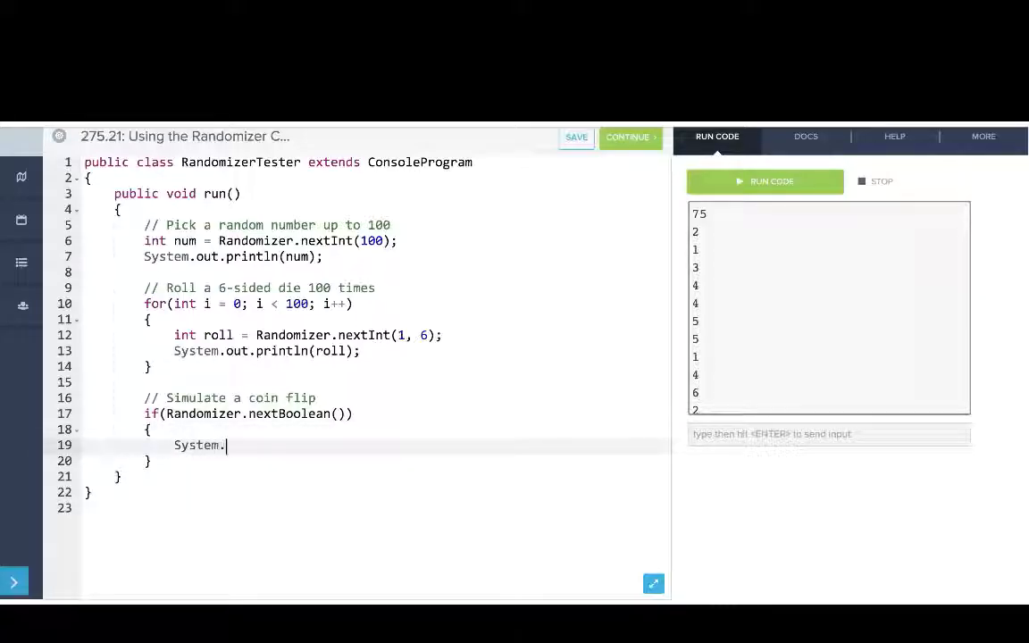
{"action": "type", "text": "out.println(\"H"}
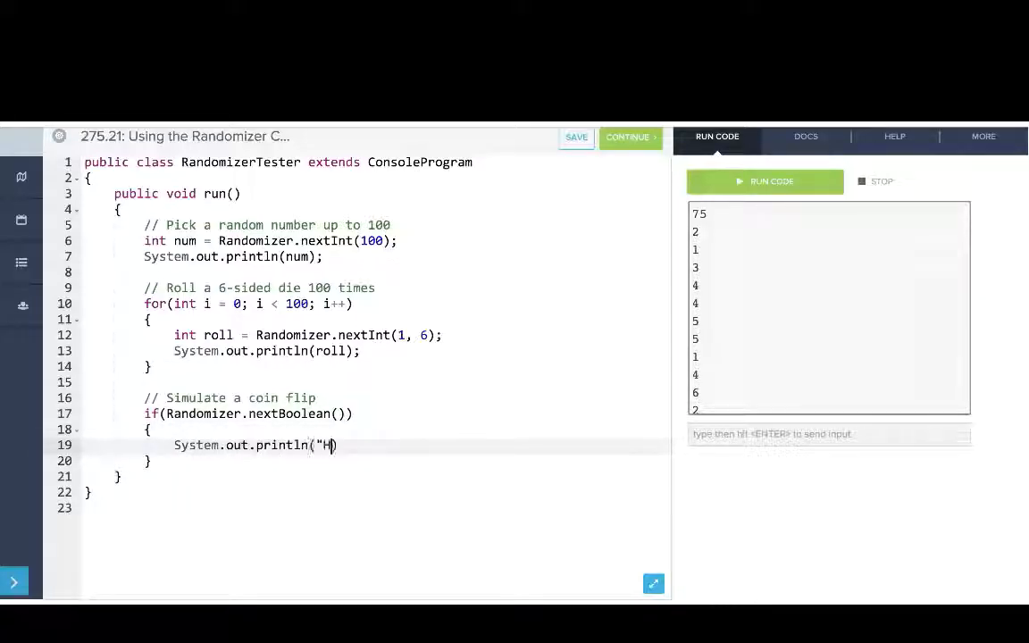
{"action": "type", "text": "eads!\");"}
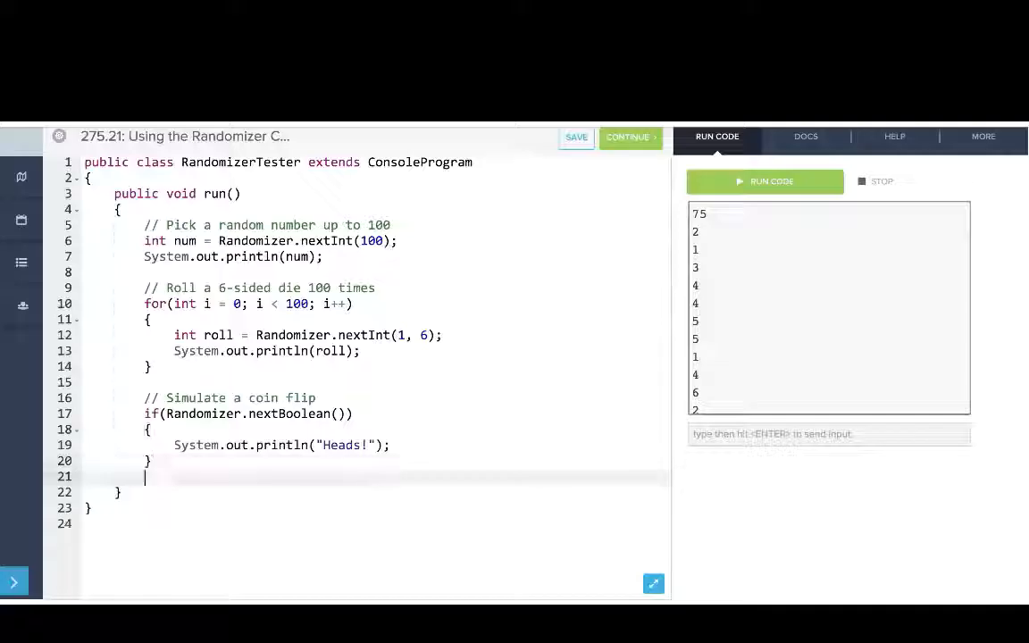
{"action": "type", "text": "else{"}
{"action": "type", "text": "System"}
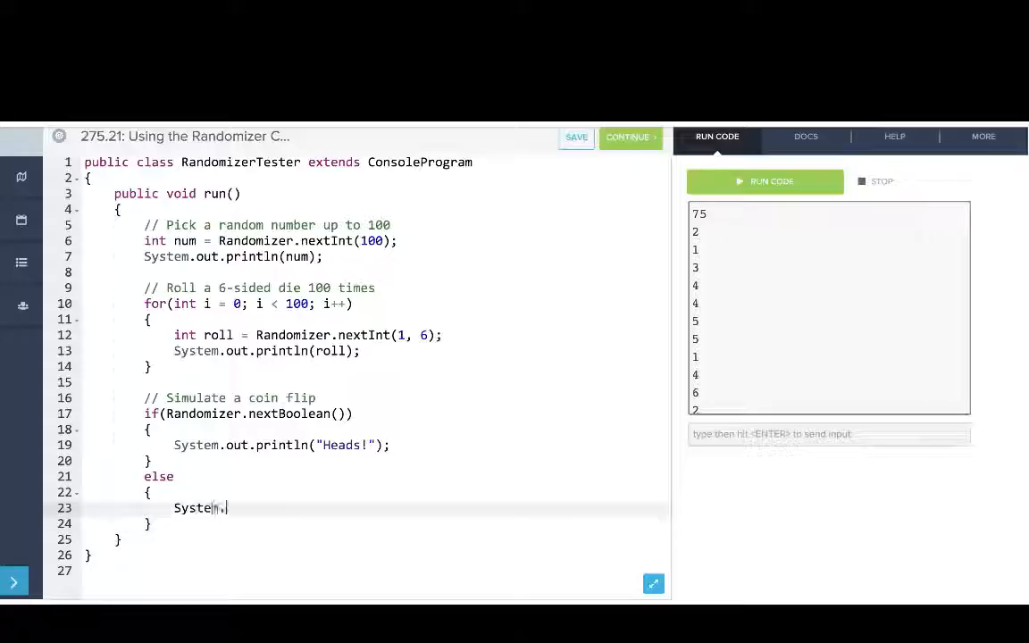
{"action": "type", "text": ".out.println(\""}
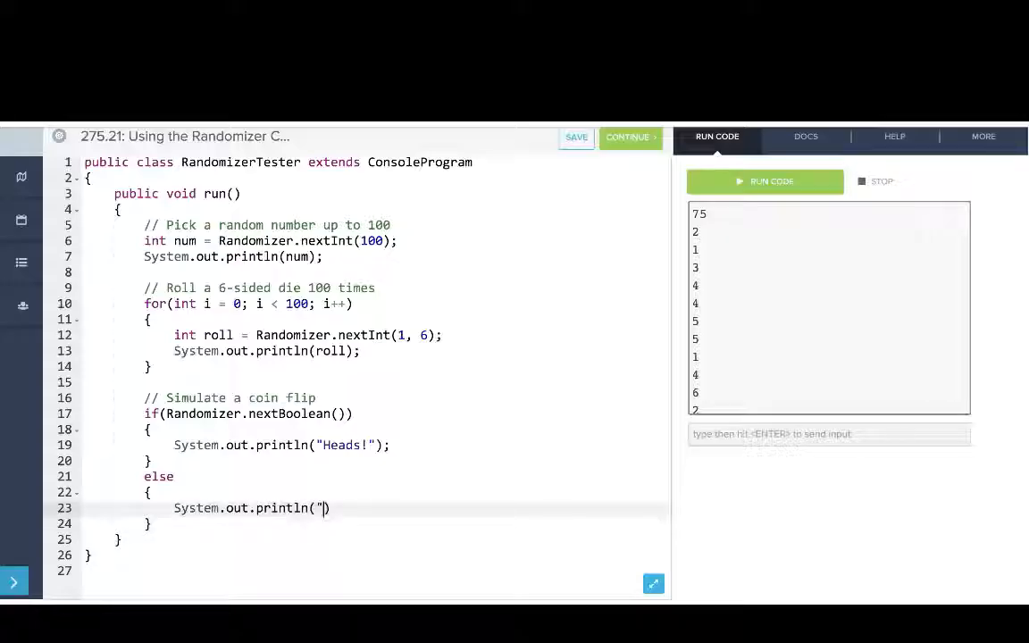
{"action": "type", "text": "Tails!\");"}
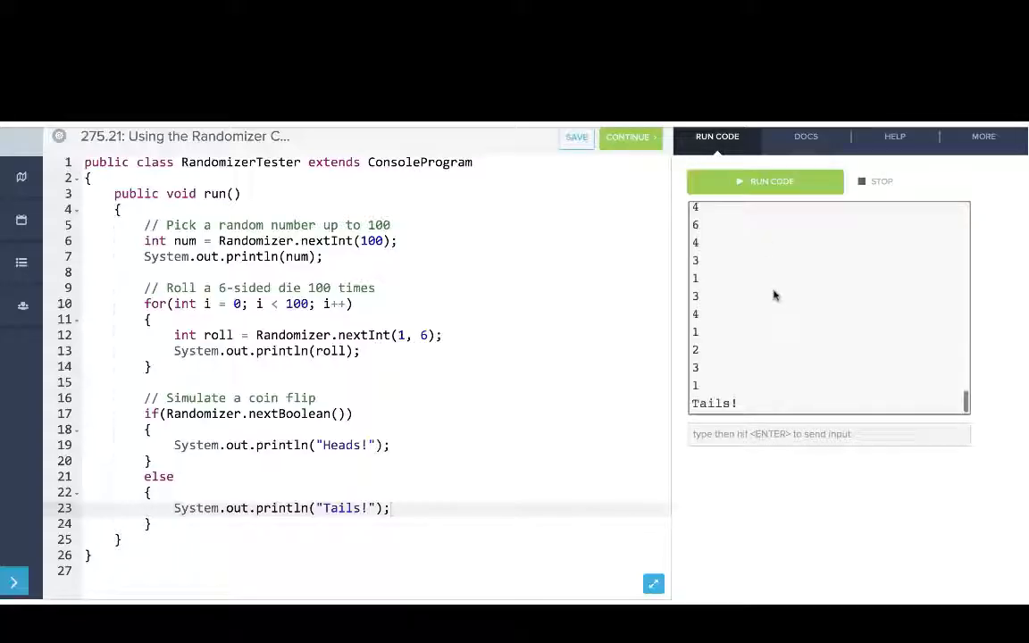
{"action": "left_click", "coordinate": [765, 182]}
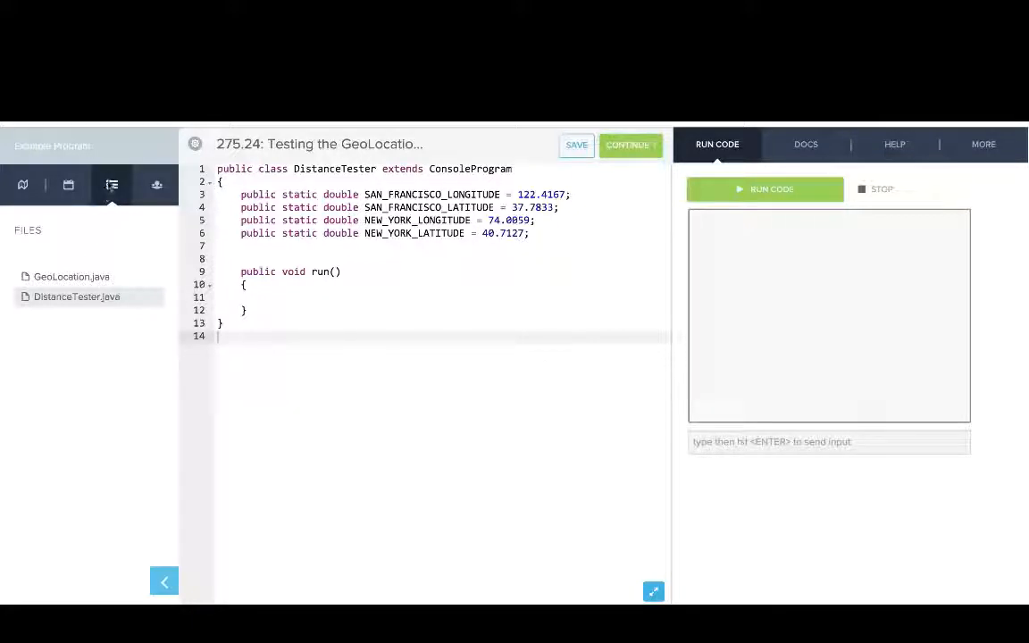
Scroll through GeoLocation.java, then return to DistanceTester.java with its coordinate constants and empty run().
{"action": "left_click", "coordinate": [71, 276]}
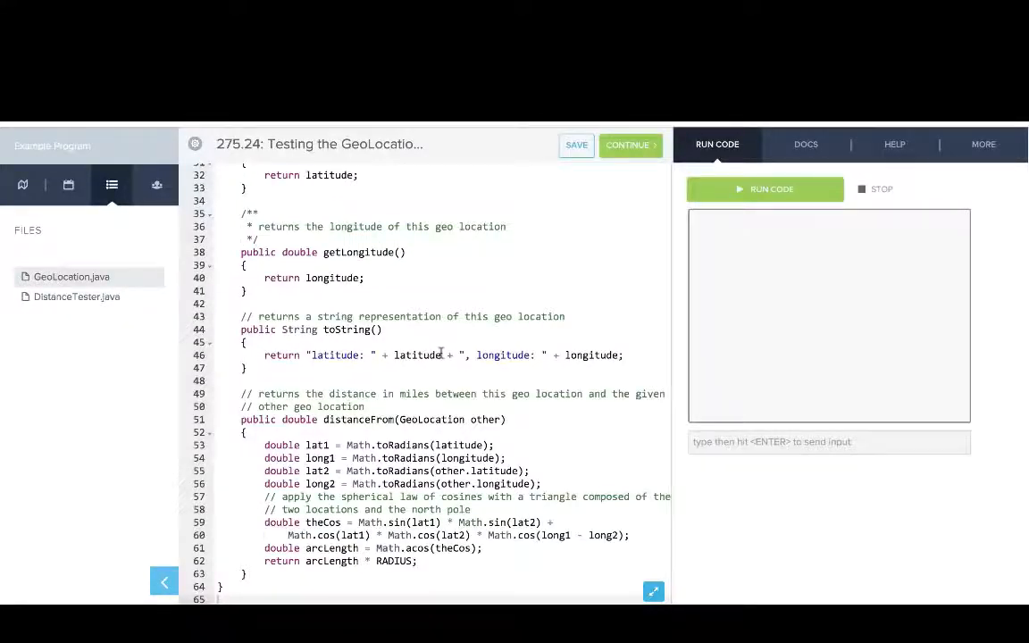
{"action": "scroll", "scroll_direction": "up", "scroll_amount": 3}
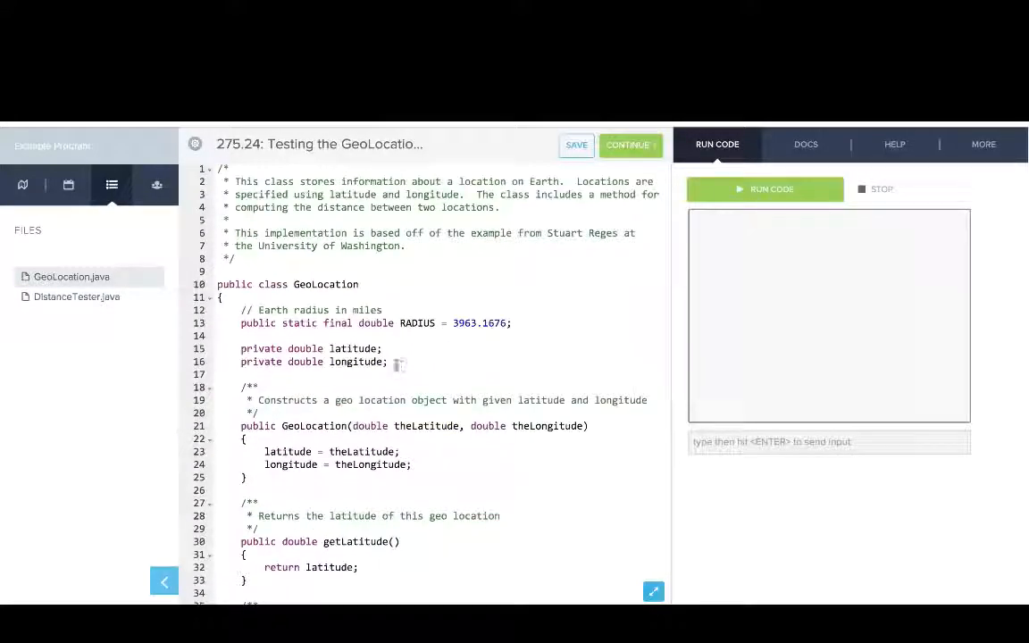
{"action": "scroll", "scroll_direction": "down", "scroll_amount": 3}
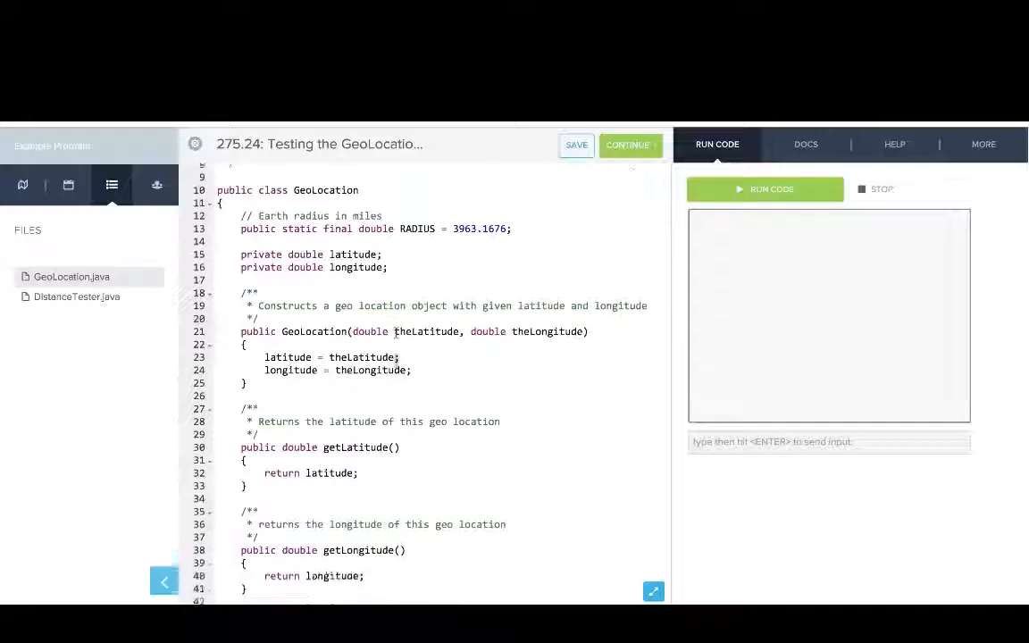
{"action": "scroll", "scroll_direction": "down", "scroll_amount": 3}
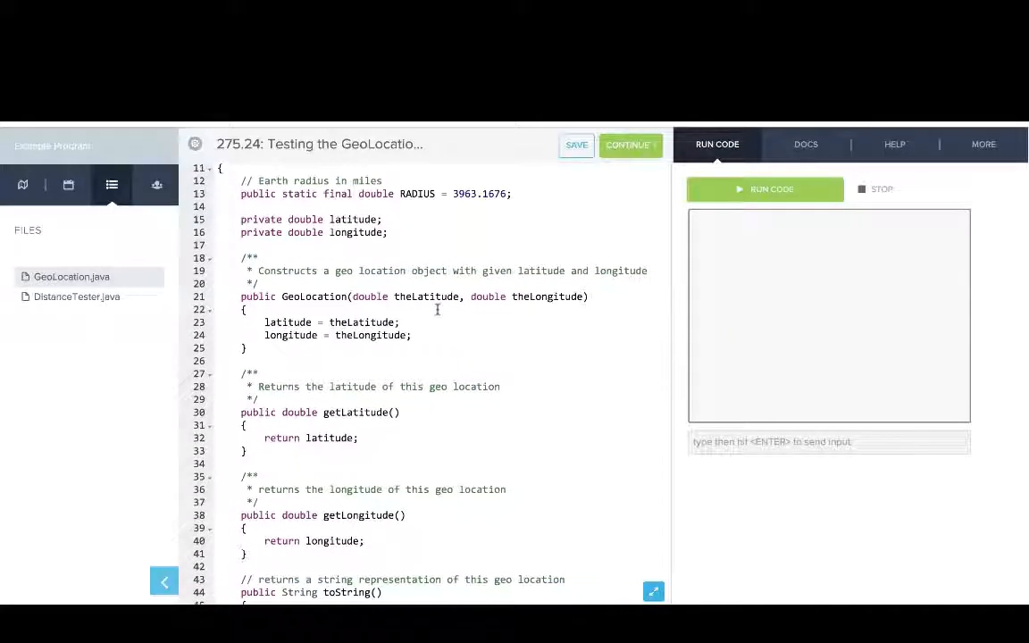
{"action": "scroll", "scroll_direction": "down", "scroll_amount": 3}
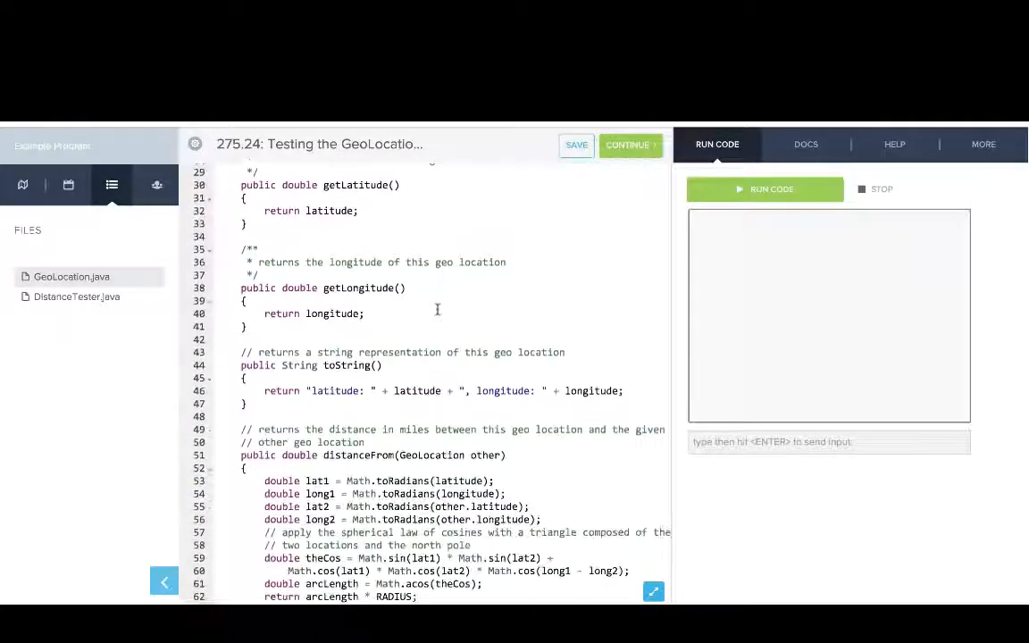
{"action": "scroll", "scroll_direction": "down", "scroll_amount": 3}
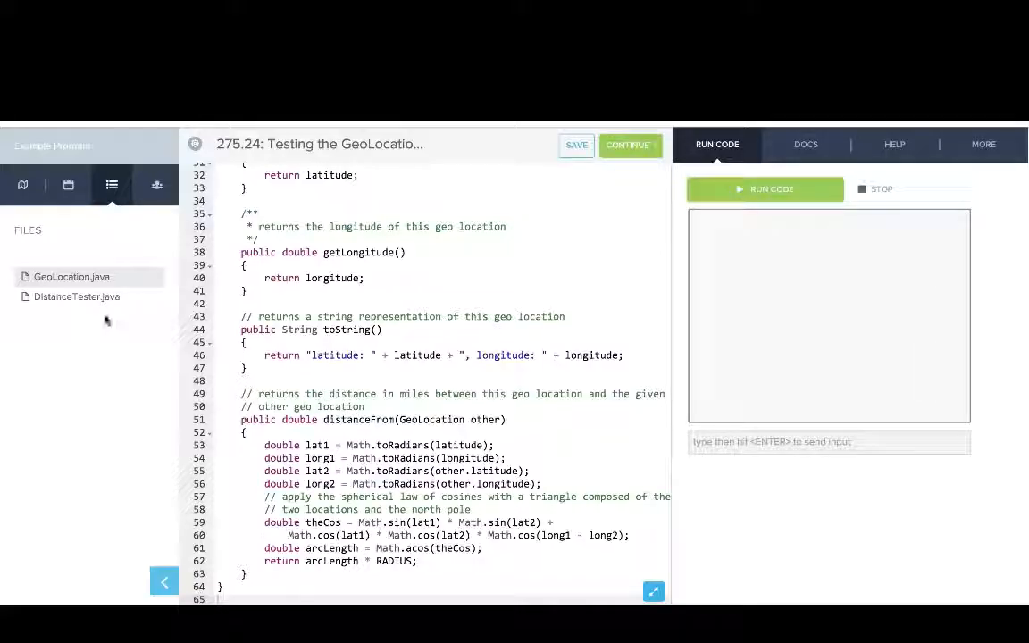
{"action": "scroll", "scroll_direction": "up", "scroll_amount": 3}
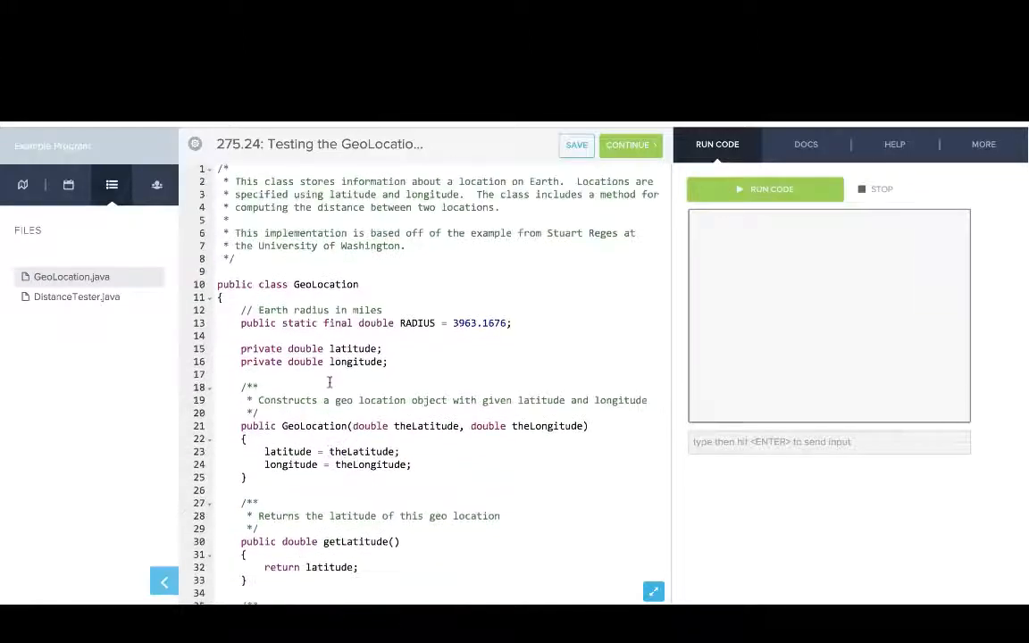
{"action": "left_click", "coordinate": [77, 296]}
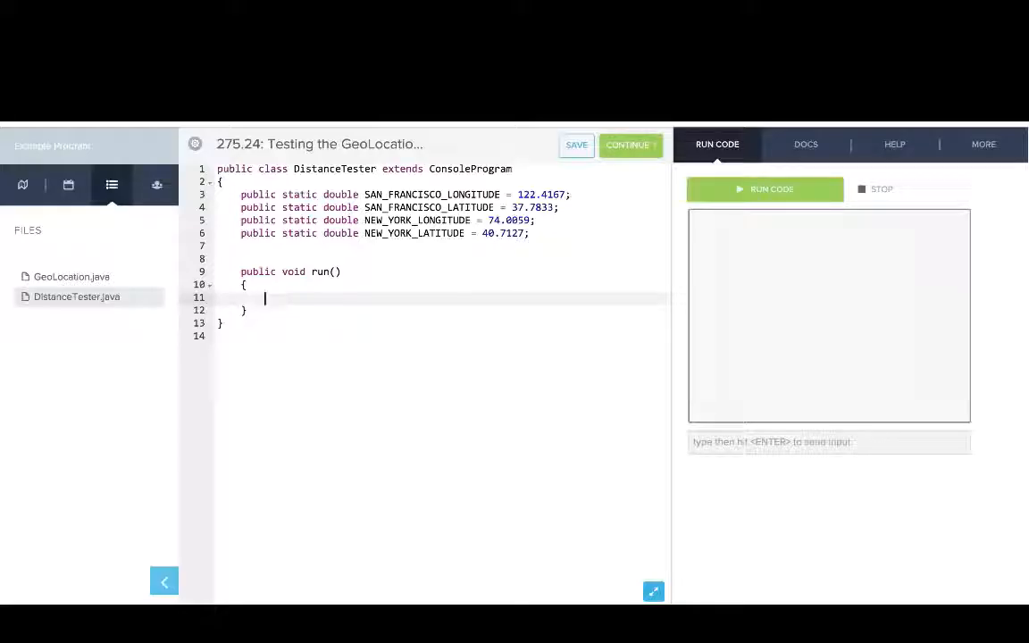
In run(), declare GeoLocation sf from SAN_FRANCISCO_LATITUDE/LONGITUDE and nyc from NEW_YORK_LATITUDE/LONGITUDE.
{"action": "type", "text": "GeoLocation sf"}
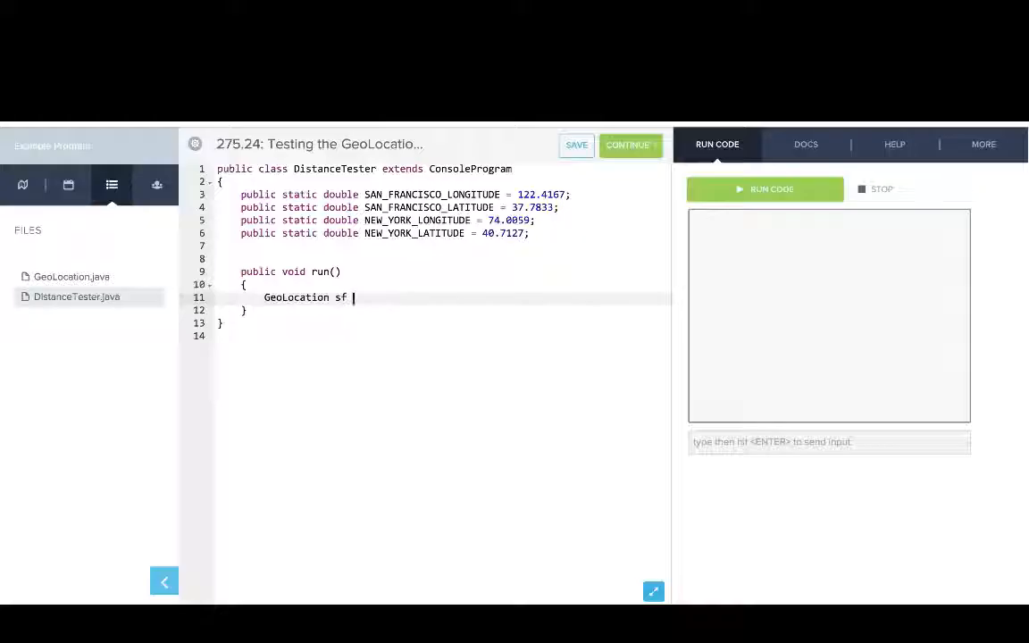
{"action": "type", "text": "= new GeoL"}
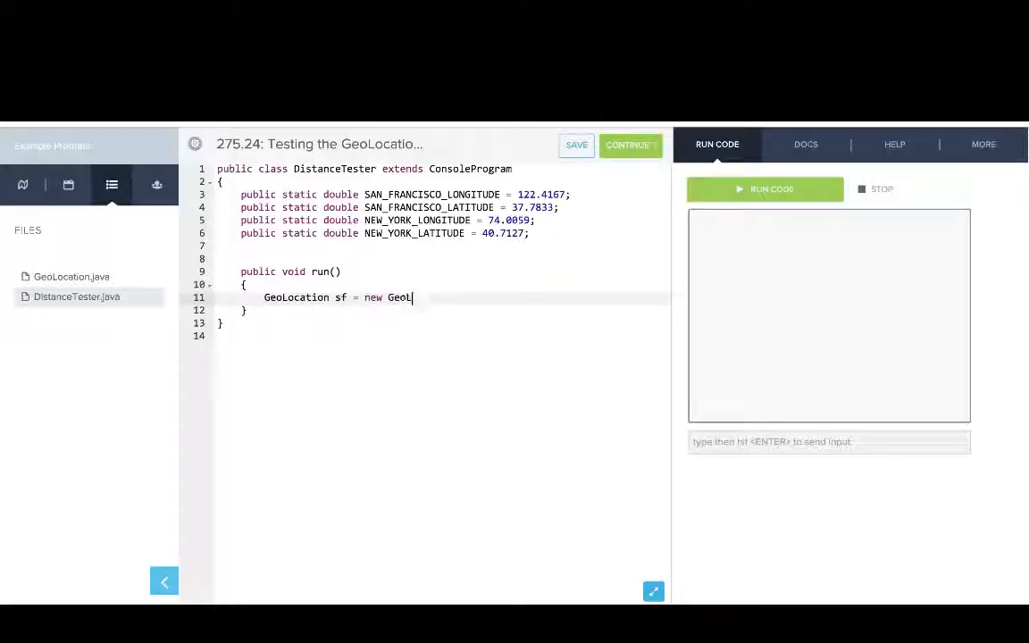
{"action": "type", "text": "ocation()"}
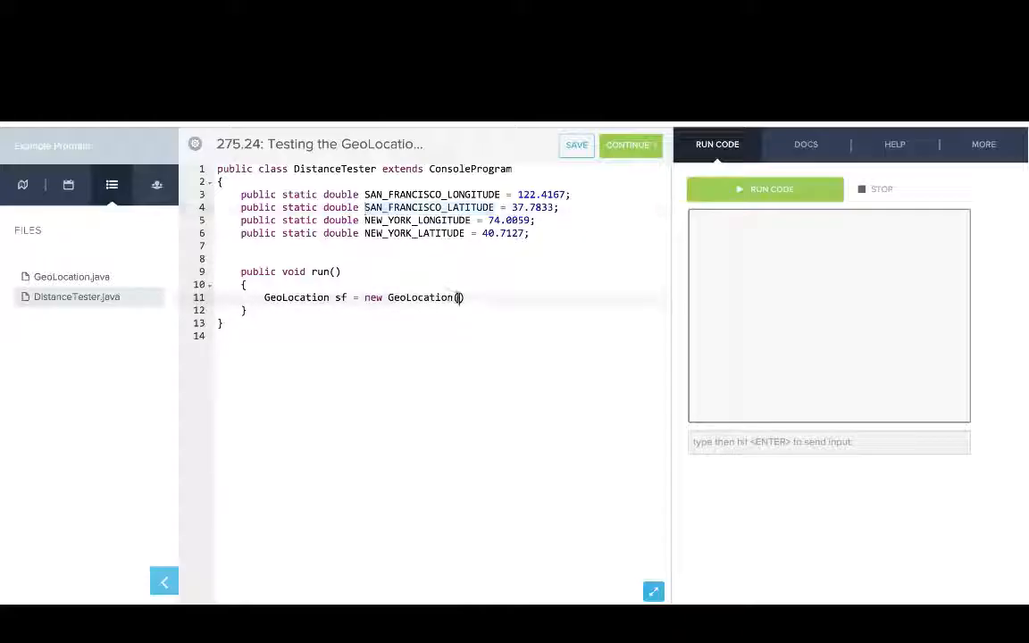
{"action": "type", "text": "SAN_FRANCISCO_LATITUDE, SAN_FRANCISCO_LONGITUDE"}
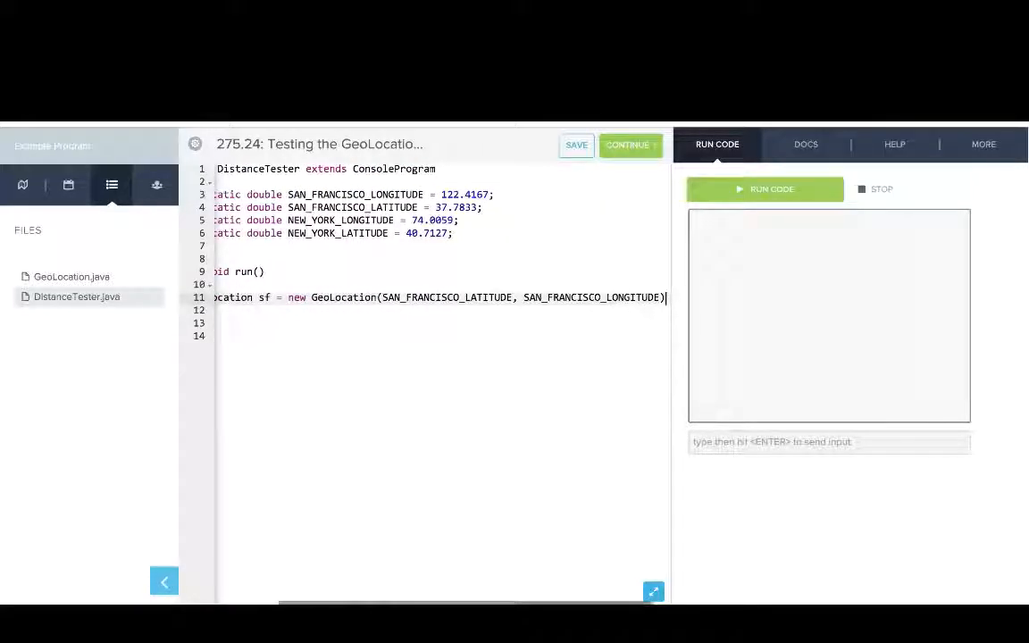
{"action": "type", "text": "Geo"}
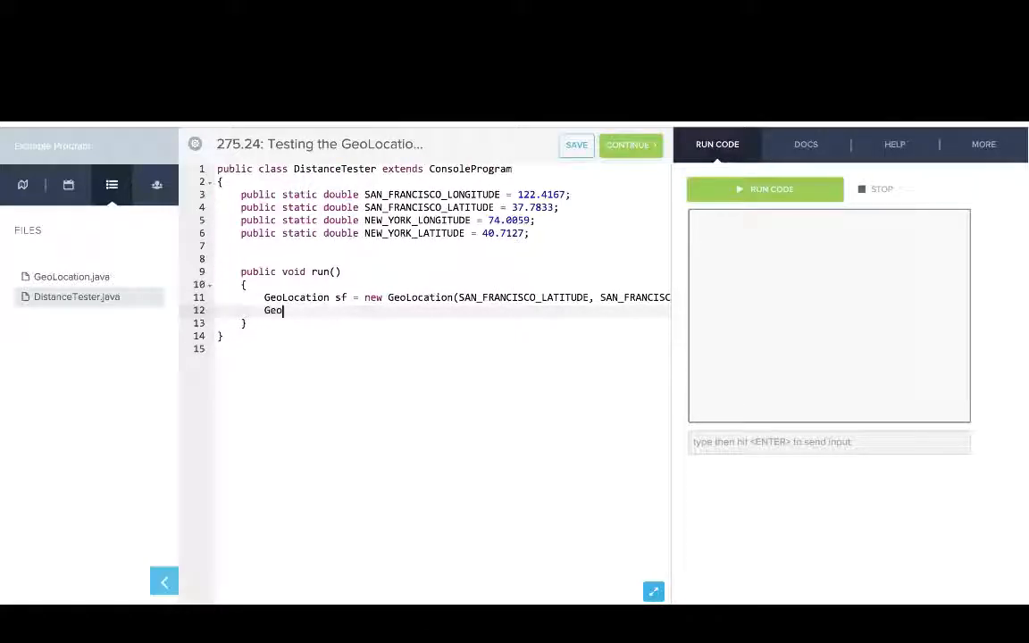
{"action": "type", "text": "Location nyc ="}
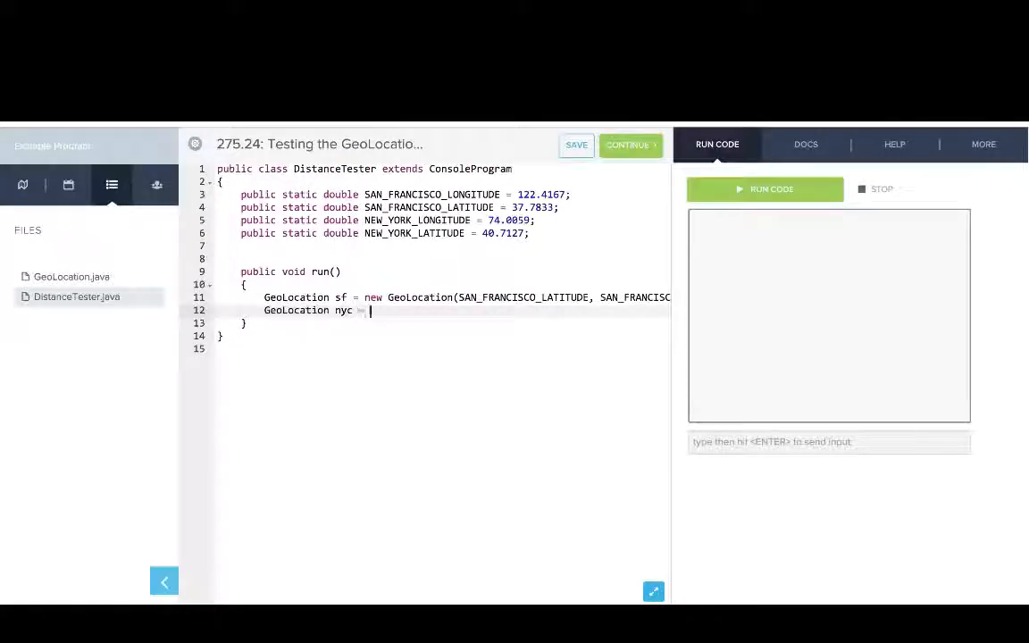
{"action": "type", "text": "= new GeoLocation("}
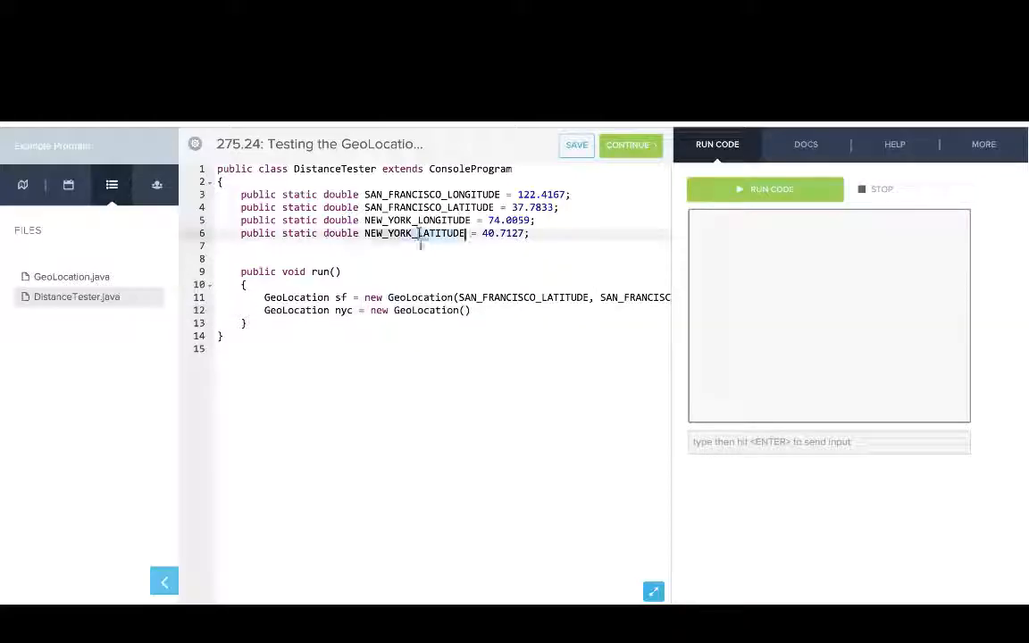
{"action": "type", "text": "NEW_YORK_LATITUDE, NEW_YORK_LONGITU"}
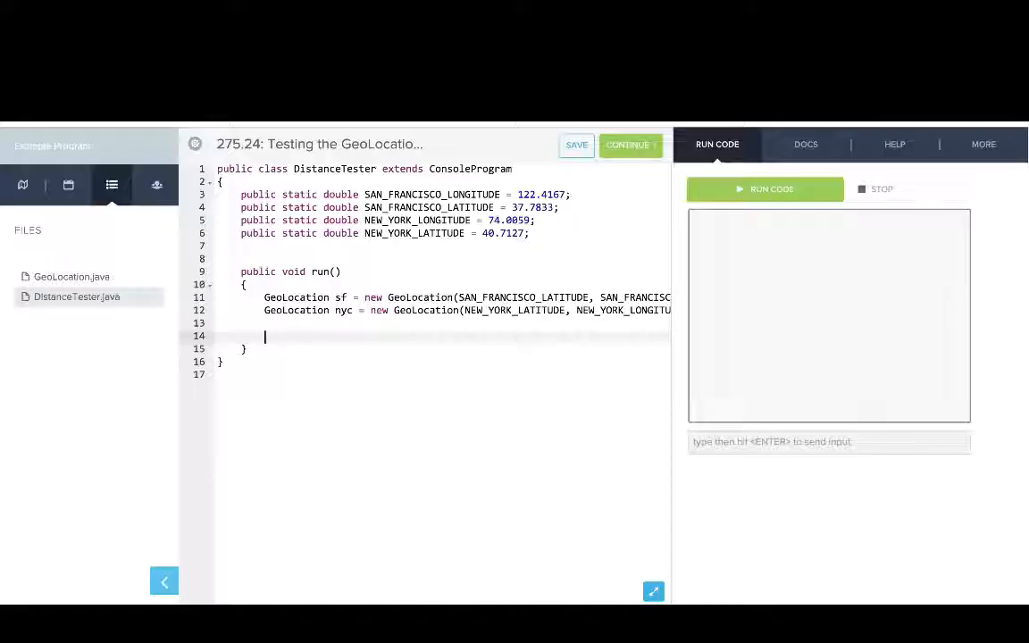
Check distanceFrom in GeoLocation.java, then set double distance = sf.distanceFrom(nyc).
{"action": "type", "text": "double di"}
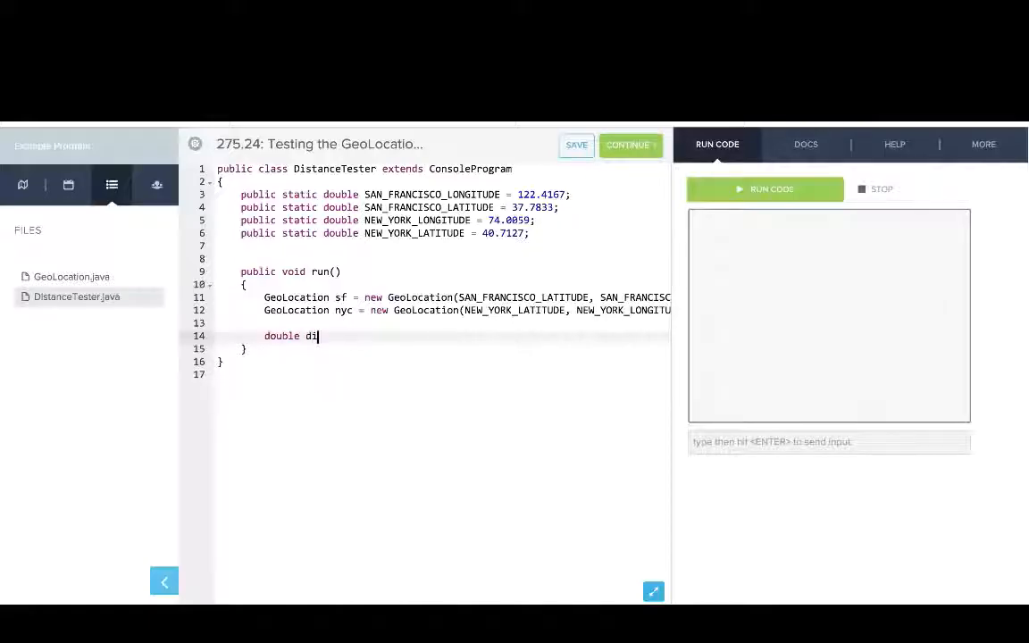
{"action": "type", "text": "stance"}
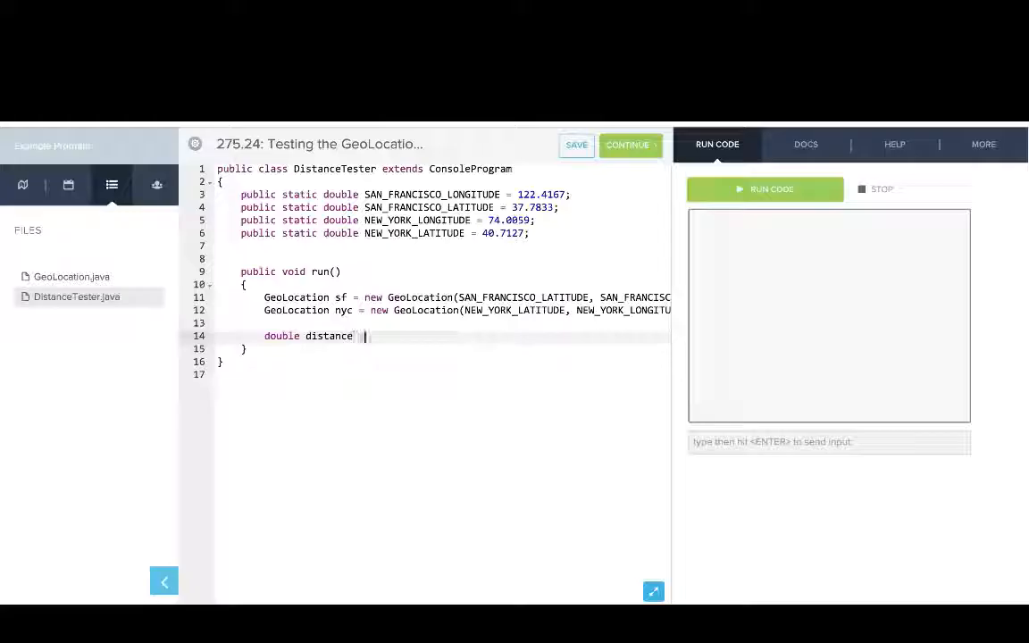
{"action": "left_click", "coordinate": [72, 276]}
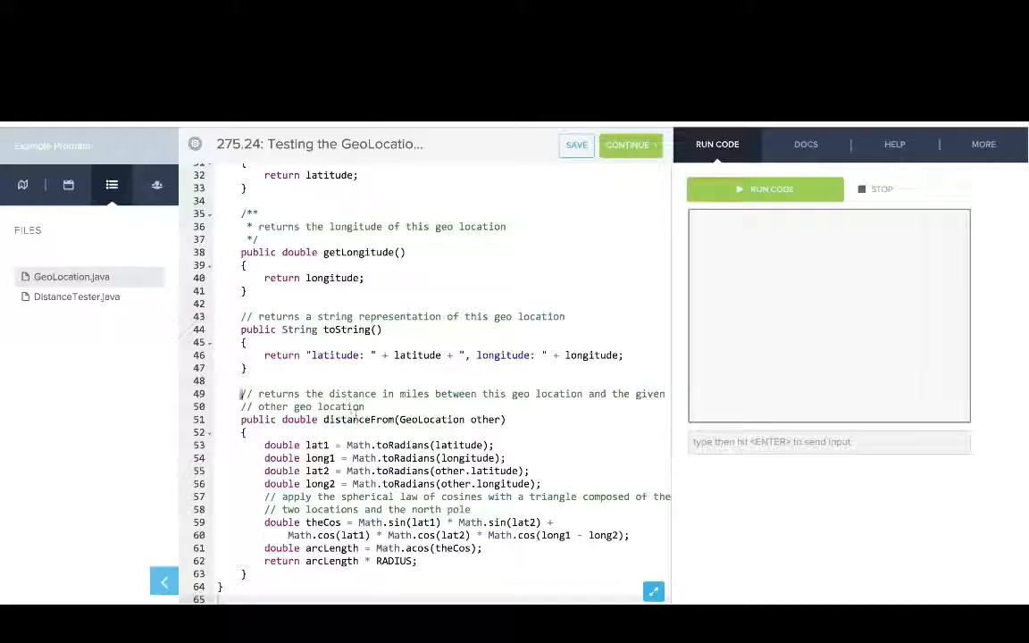
{"action": "left_click", "coordinate": [77, 297]}
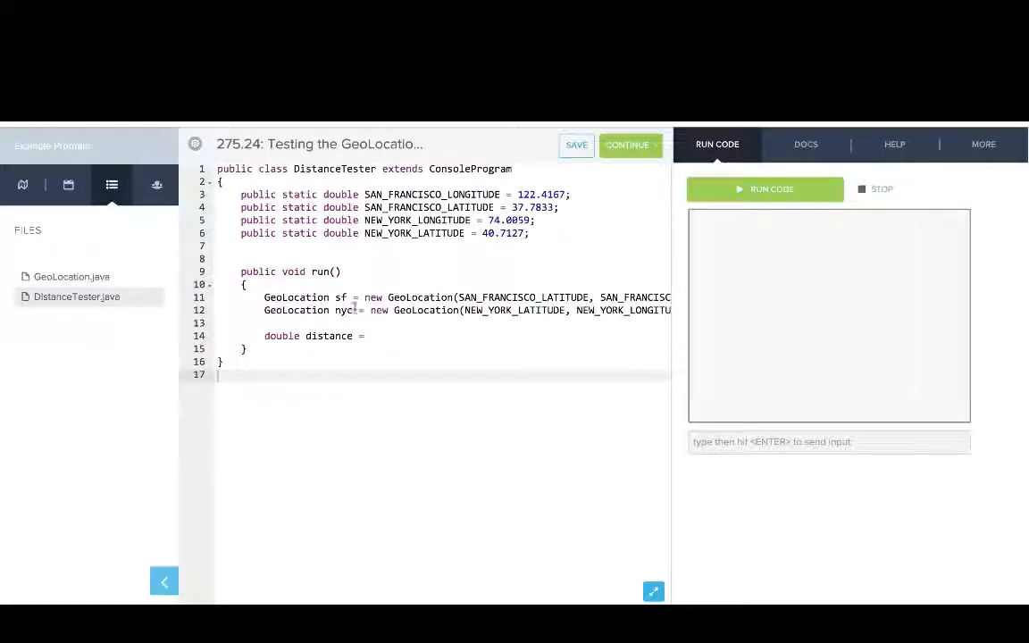
{"action": "double_click", "coordinate": [297, 297]}
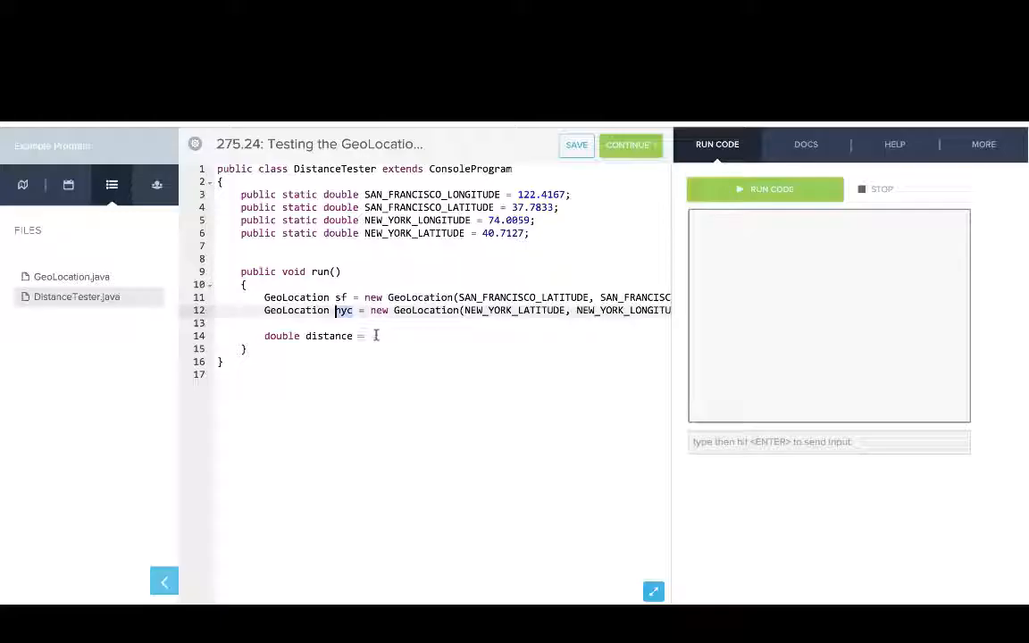
{"action": "type", "text": "sf."}
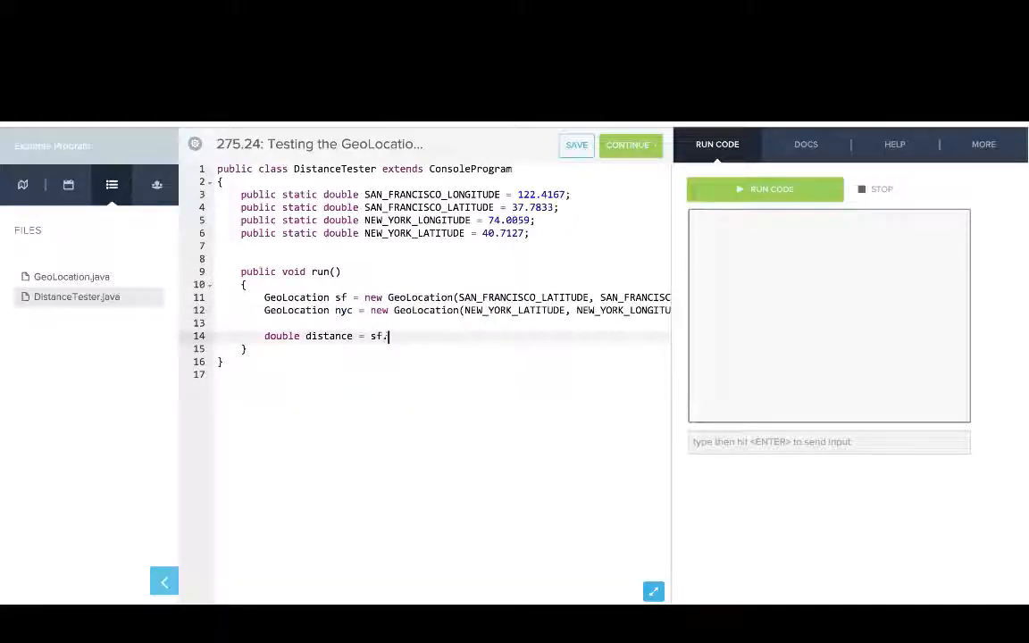
{"action": "type", "text": "distanceFrom"}
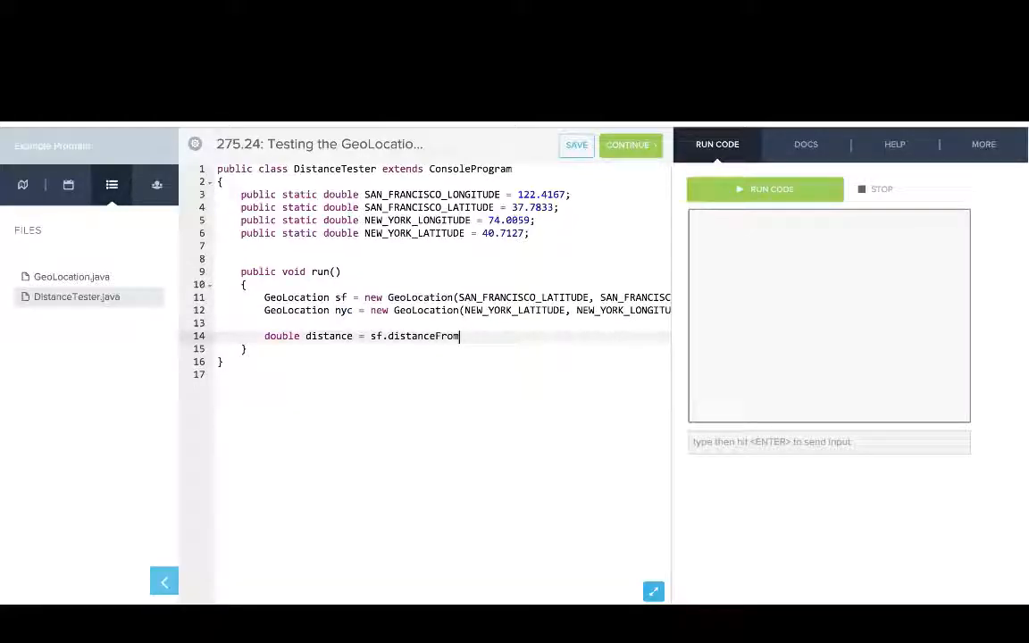
{"action": "type", "text": "(nyc);"}
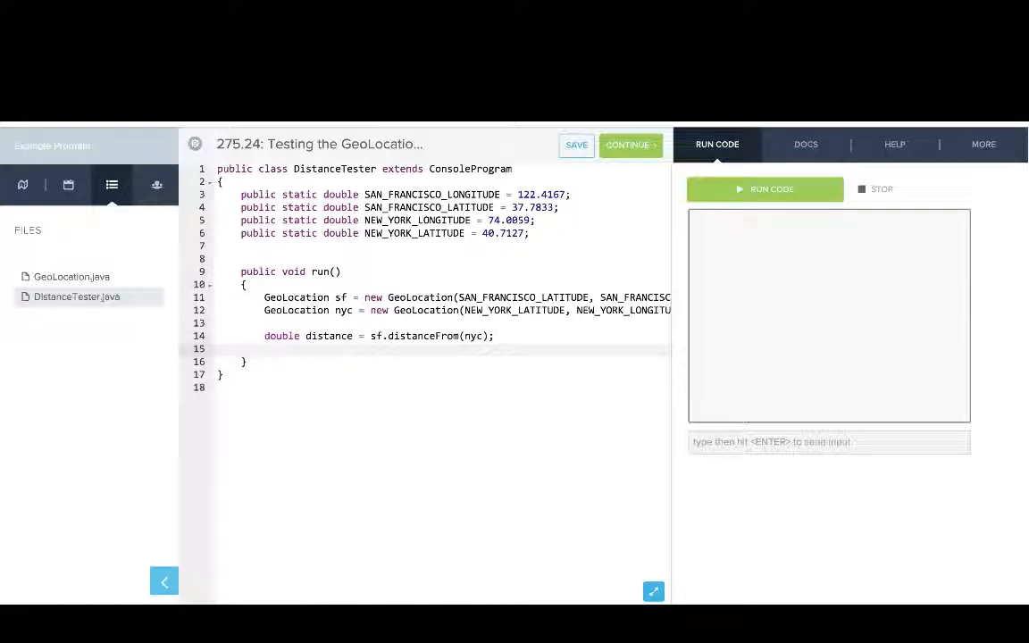
Print "The distance from San Francisco..." message reporting the distance in miles.
{"action": "type", "text": "System.out."}
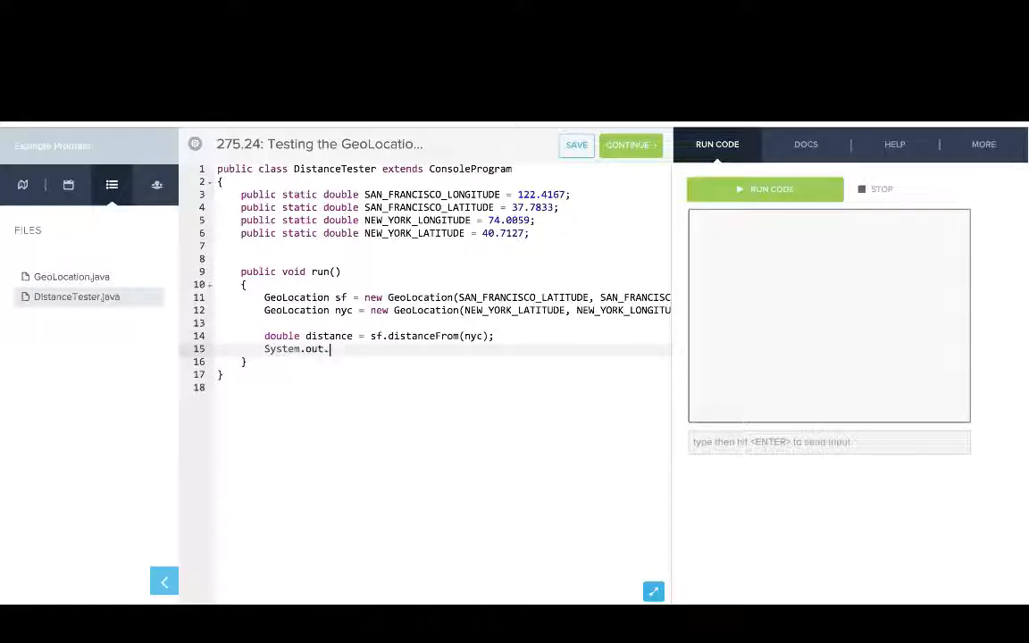
{"action": "type", "text": "println(\"The dist"}
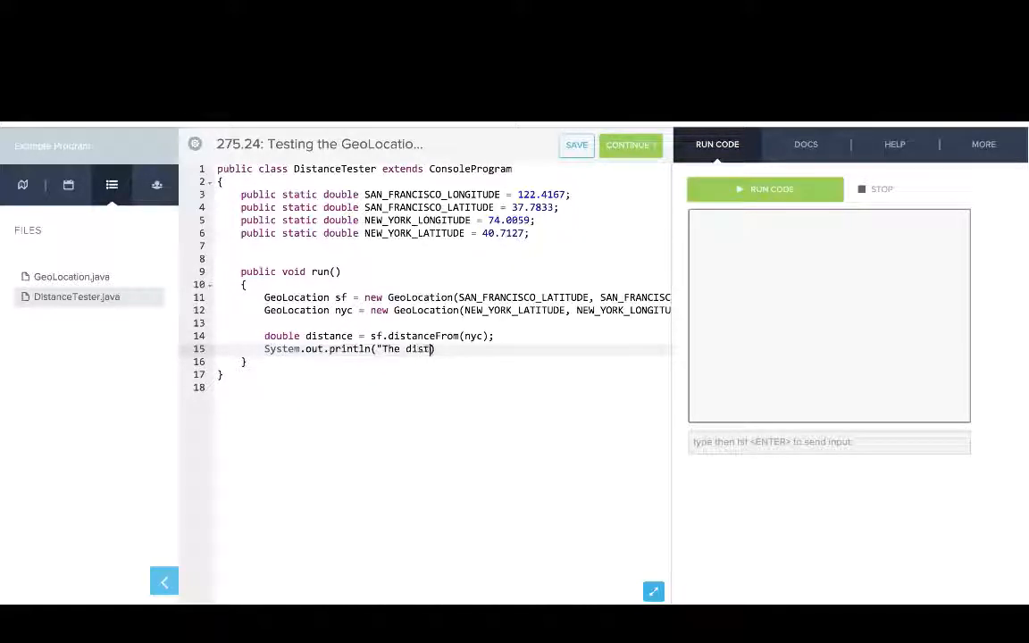
{"action": "type", "text": "ance from San Francisco to New York City is \" + distance + \" miles.\");"}
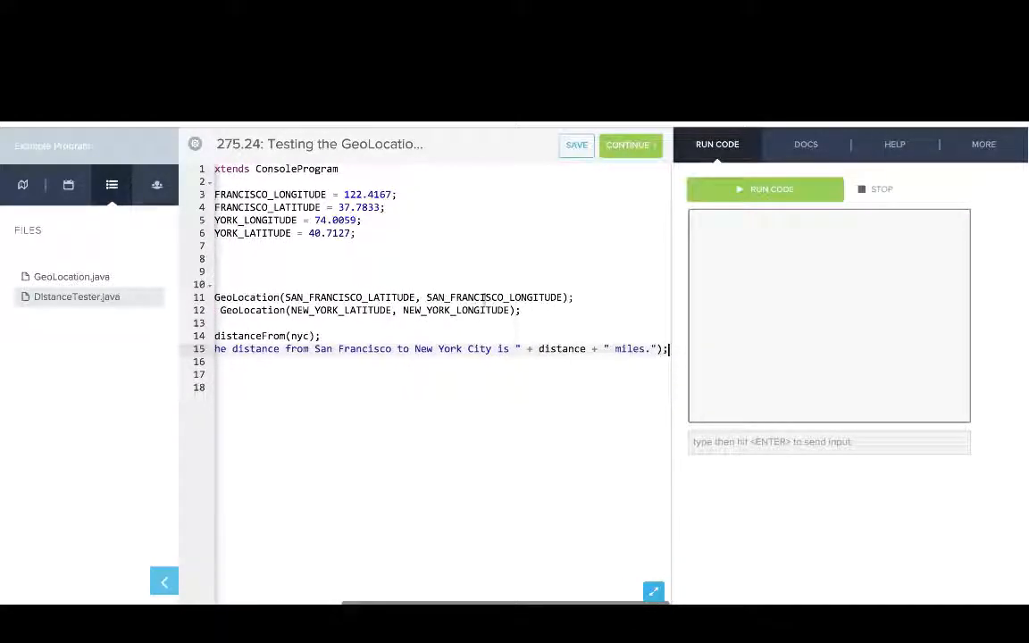
Save and run DistanceTester, printing San Francisco to New York City as about 2568.22 miles.
{"action": "left_click", "coordinate": [765, 188]}
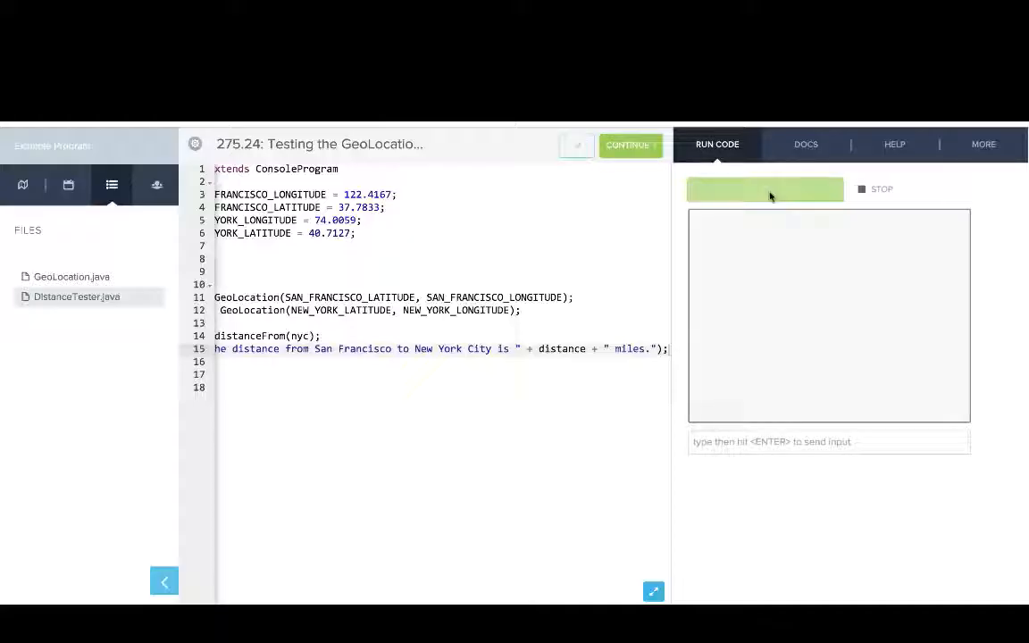
{"action": "left_click", "coordinate": [763, 189]}
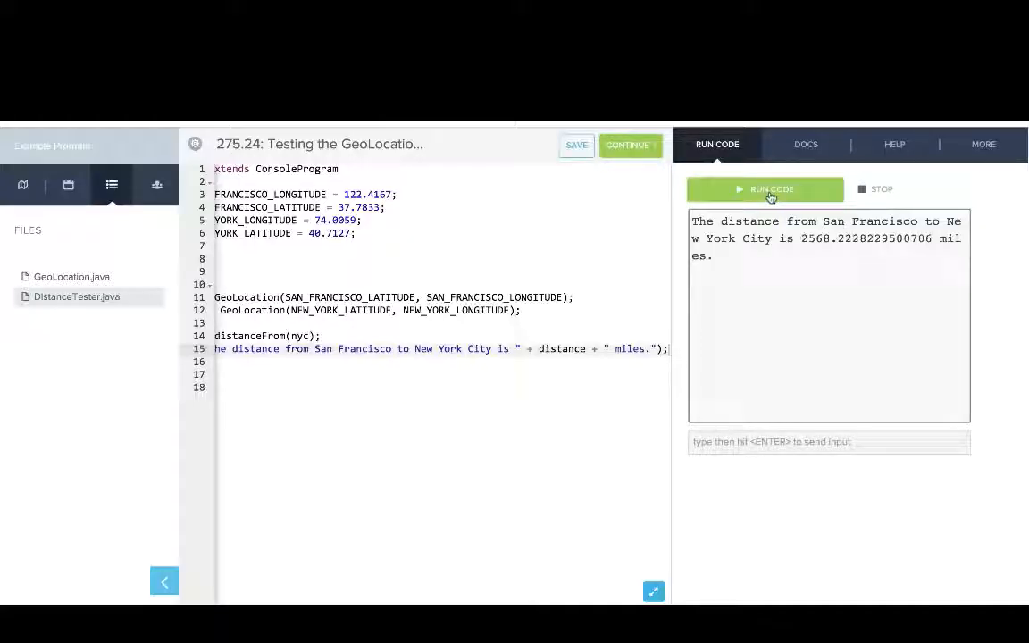